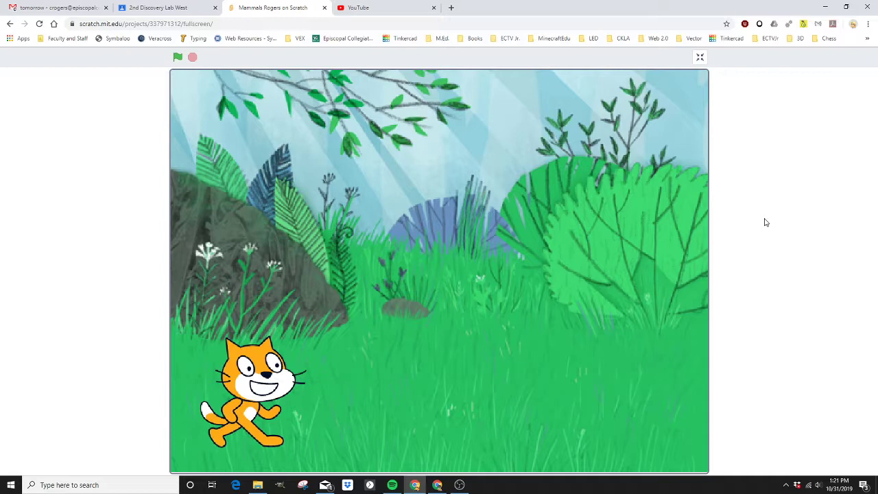
pyautogui.moveTo(524, 268)
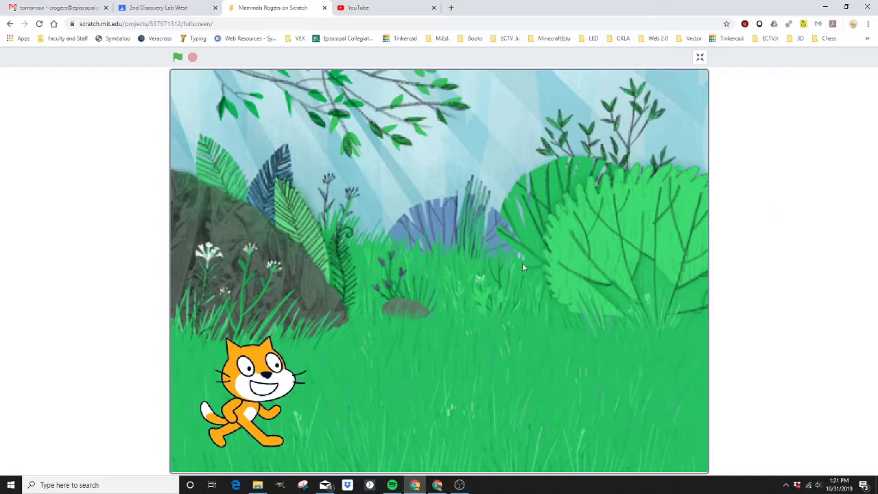
pyautogui.moveTo(53, 151)
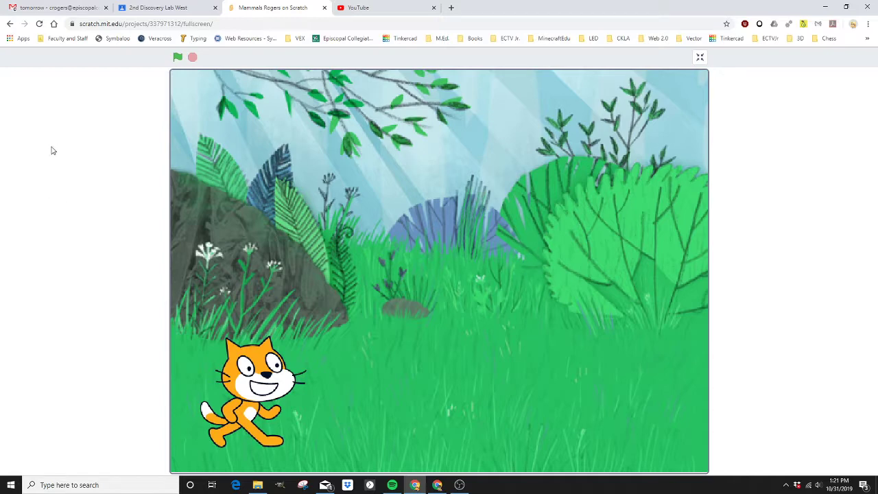
pyautogui.moveTo(115, 78)
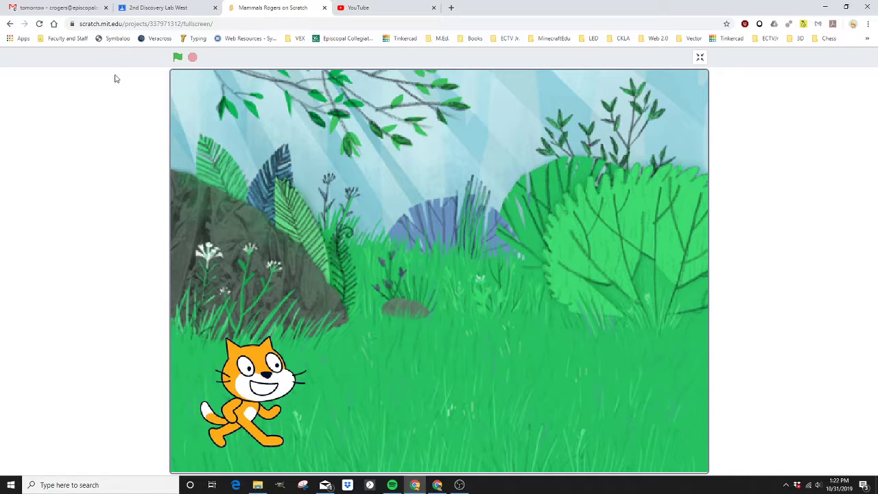
# - Review the Mammals project's two flag scripts in the editor, nudging the cat's say script slightly
pyautogui.click(178, 57)
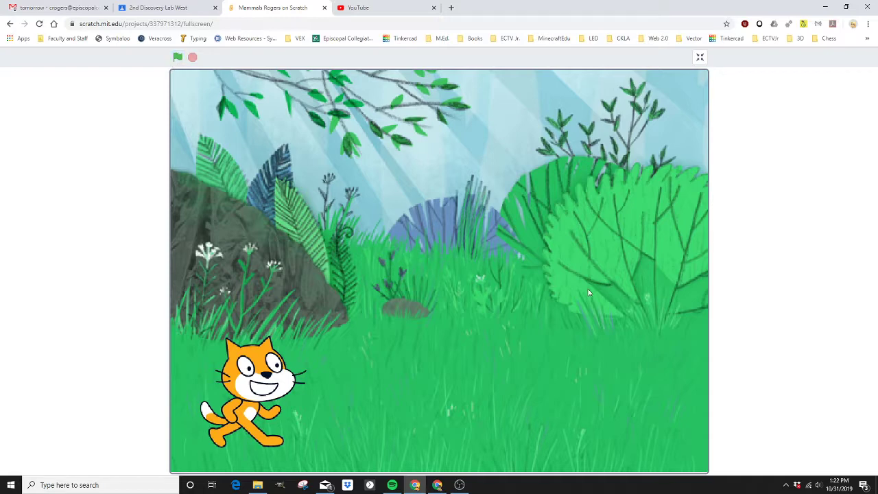
pyautogui.click(699, 58)
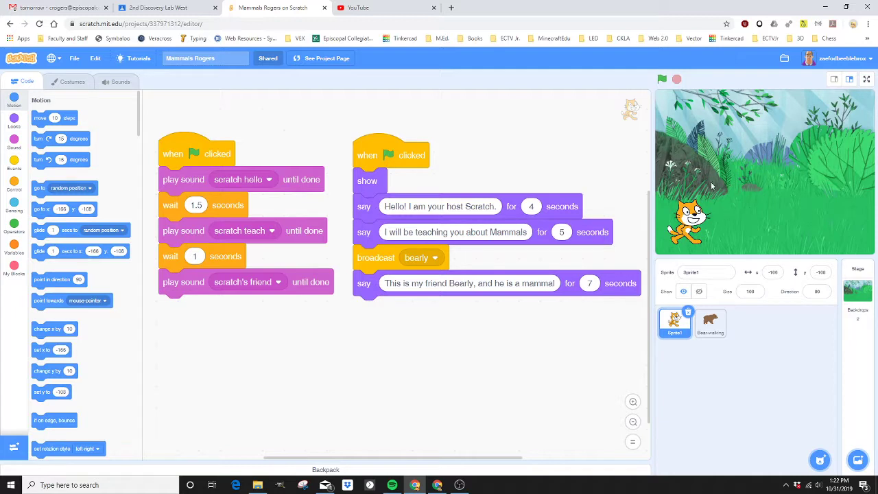
pyautogui.moveTo(780, 184)
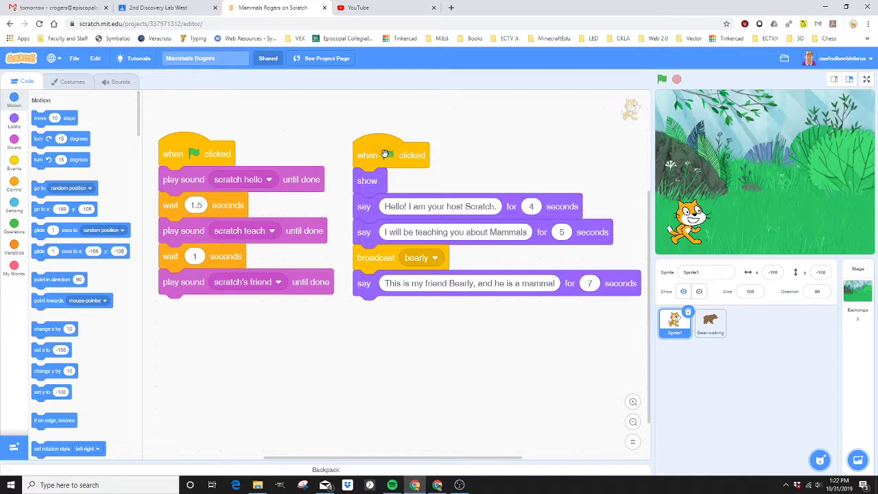
pyautogui.moveTo(393, 154)
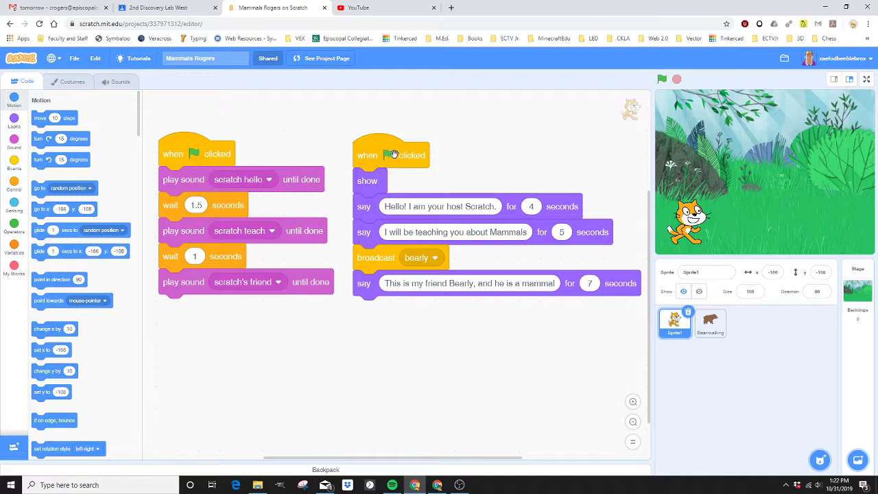
pyautogui.moveTo(391, 153); pyautogui.dragTo(392, 159)
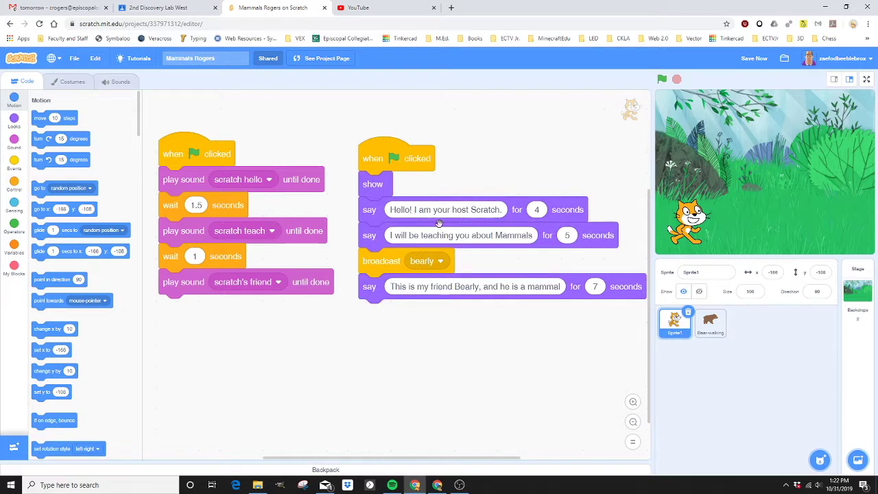
pyautogui.moveTo(519, 296)
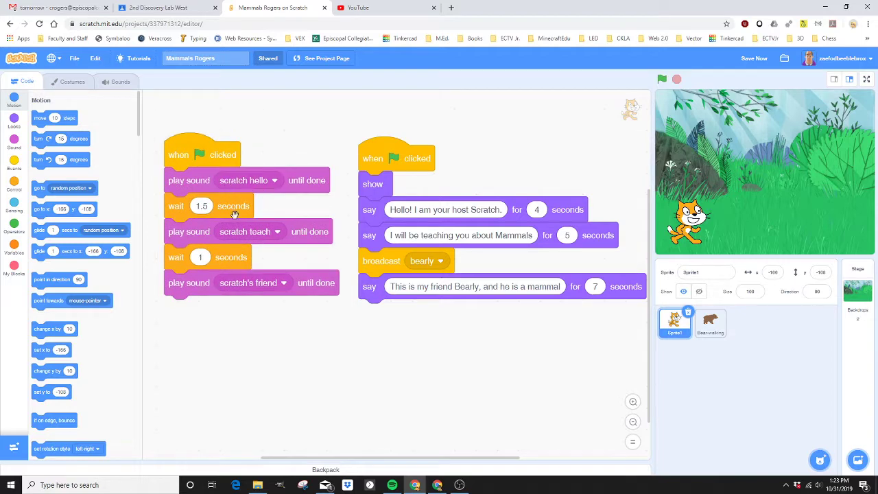
pyautogui.moveTo(623, 351)
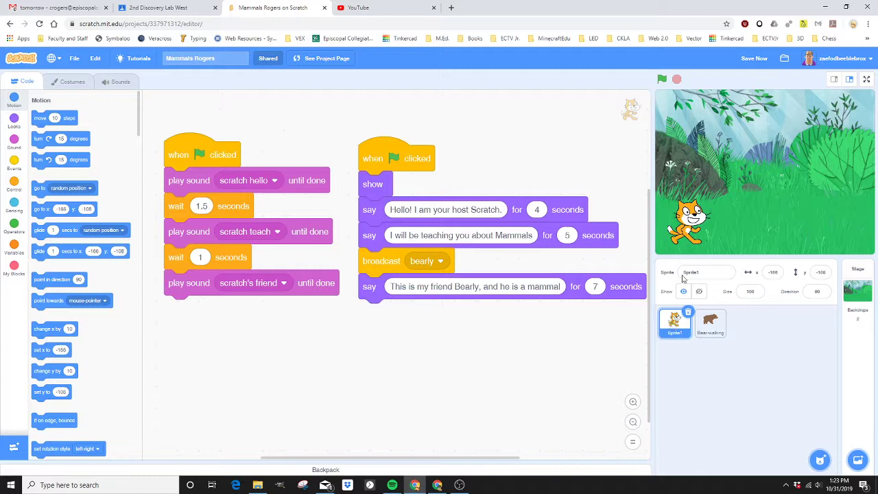
pyautogui.moveTo(698, 251)
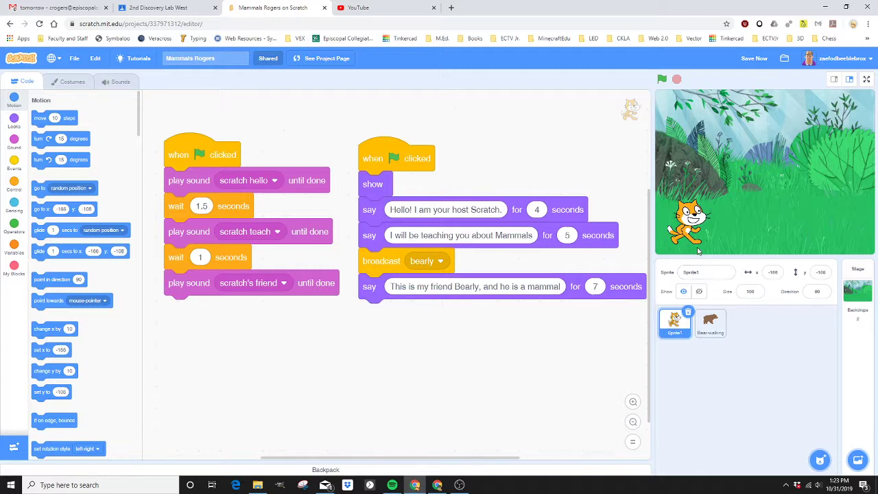
pyautogui.moveTo(721, 200)
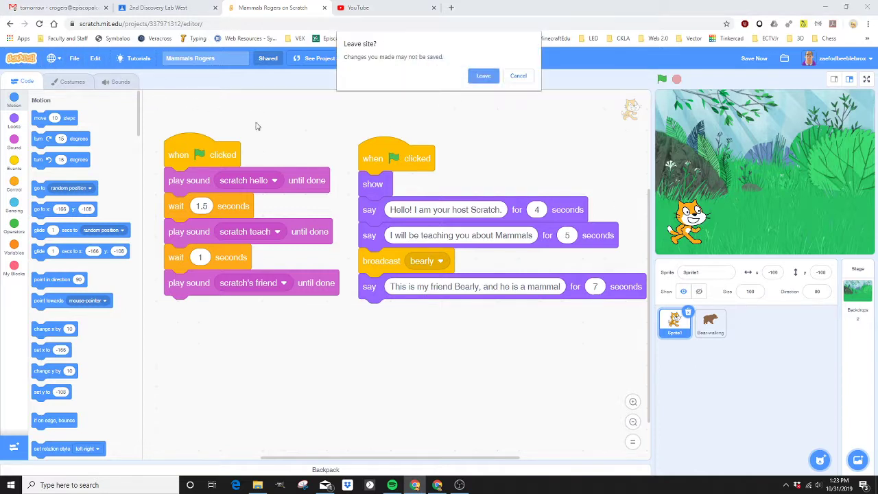
# - Leave the unsaved project, create a new one and give its stage the Forest backdrop
pyautogui.click(483, 76)
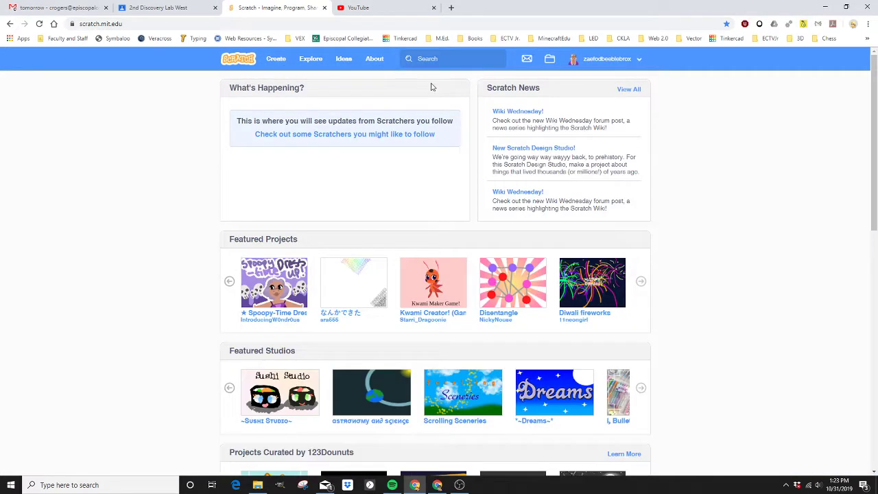
pyautogui.click(274, 57)
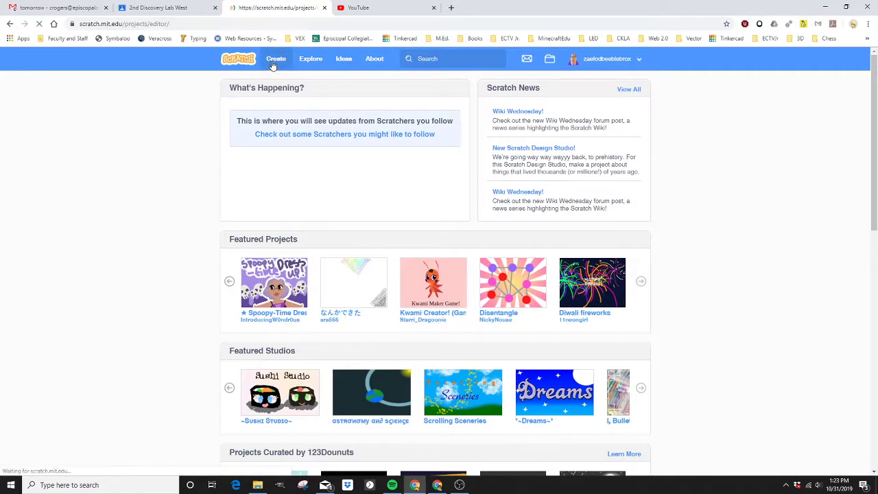
pyautogui.click(276, 58)
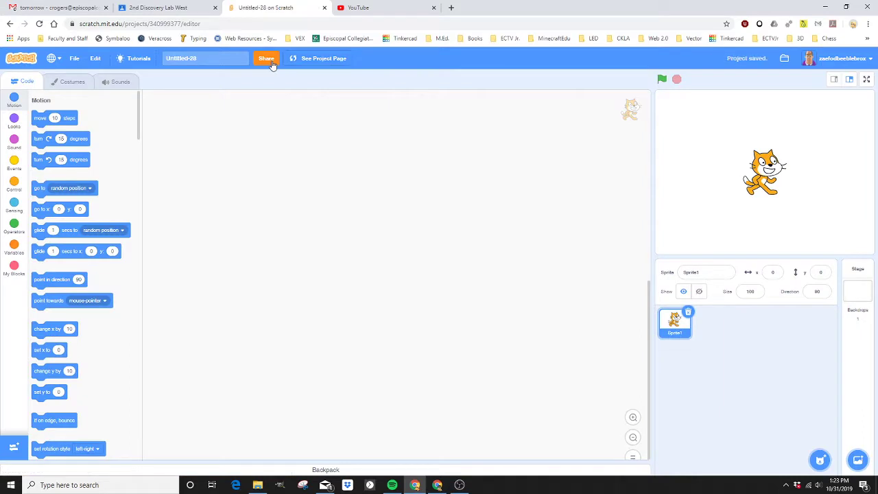
pyautogui.moveTo(336, 159)
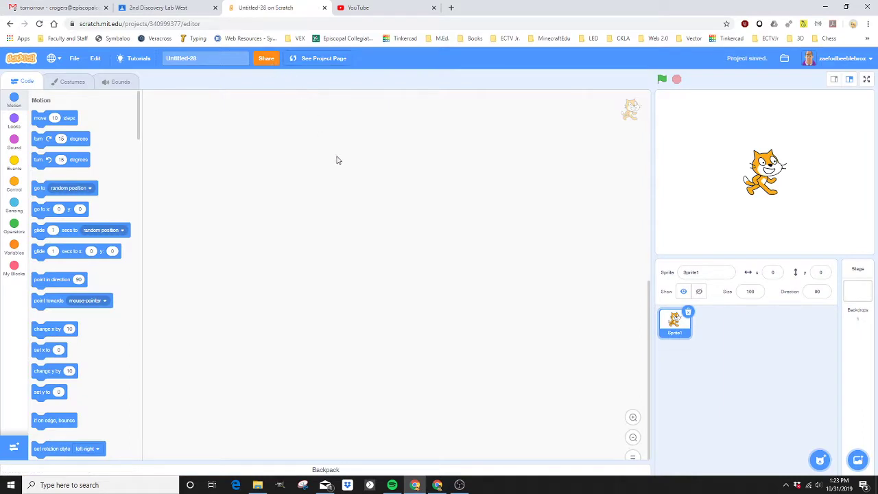
pyautogui.moveTo(332, 159)
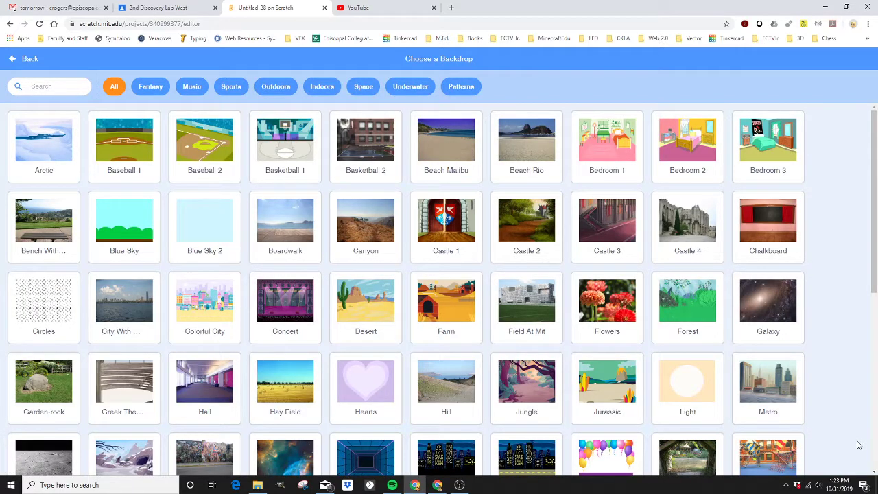
pyautogui.moveTo(816, 321)
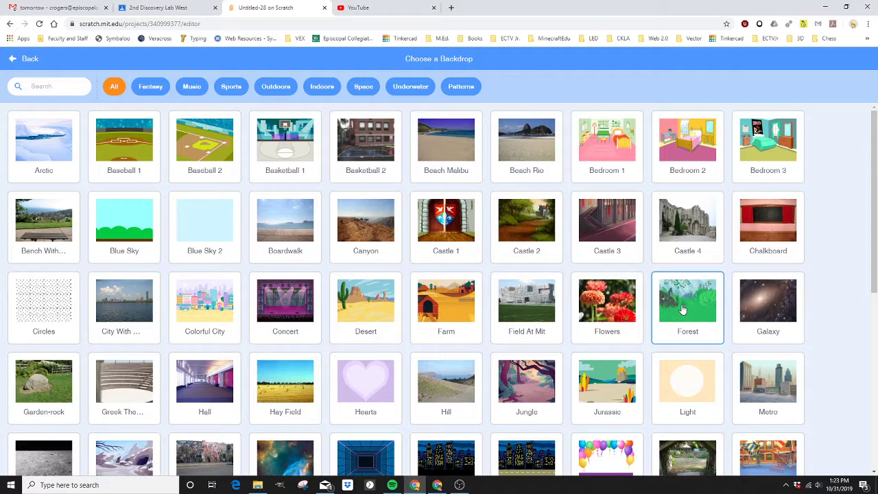
pyautogui.moveTo(683, 309)
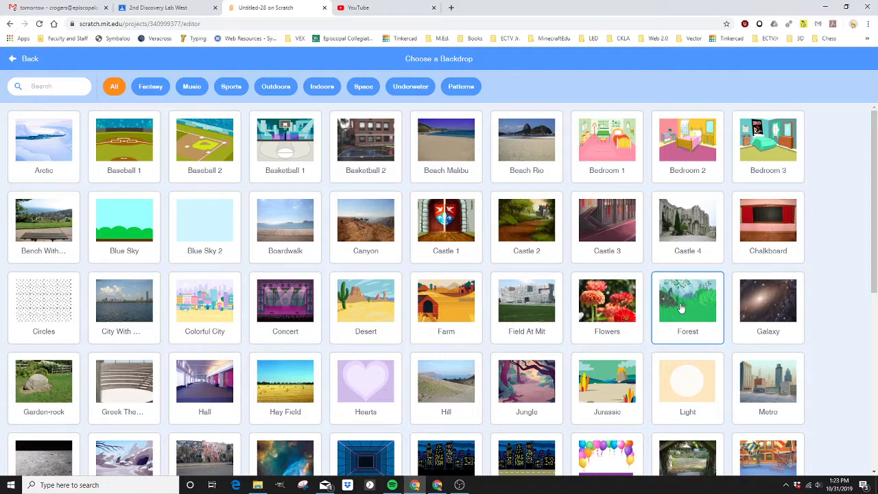
pyautogui.click(686, 303)
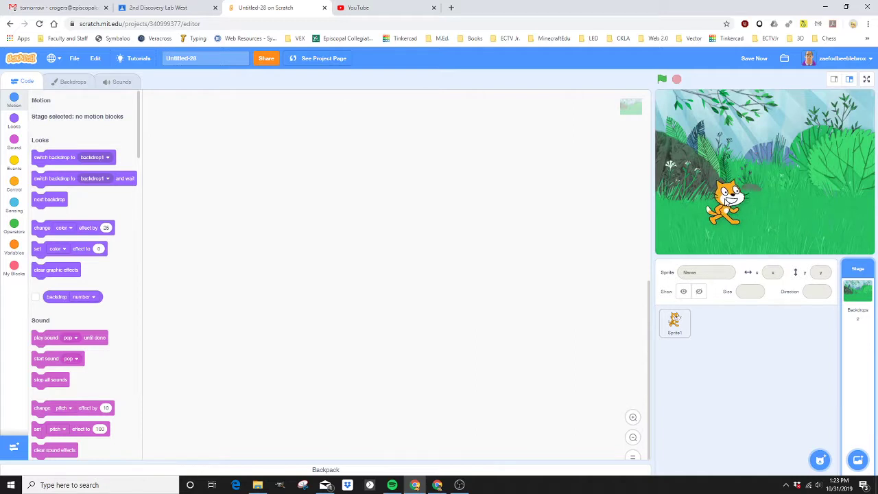
# - Place a 'when green flag clicked' block in the cat's code area and show the Looks speech blocks
pyautogui.click(675, 324)
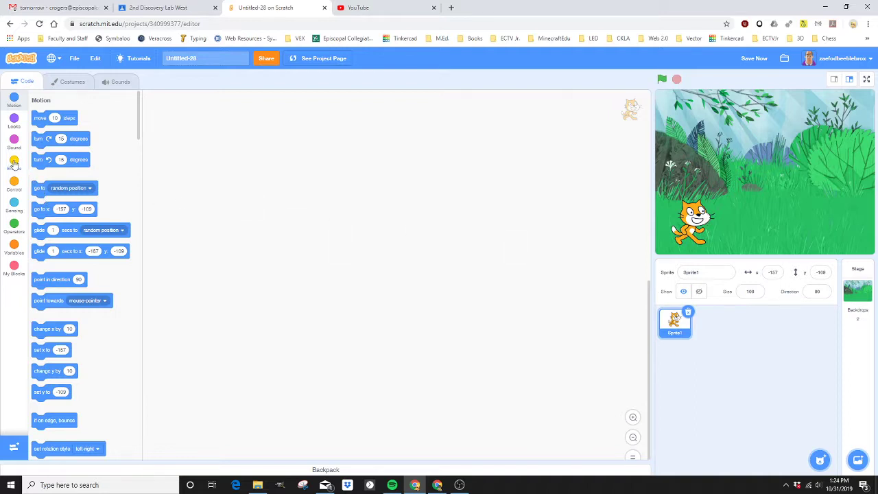
pyautogui.click(14, 162)
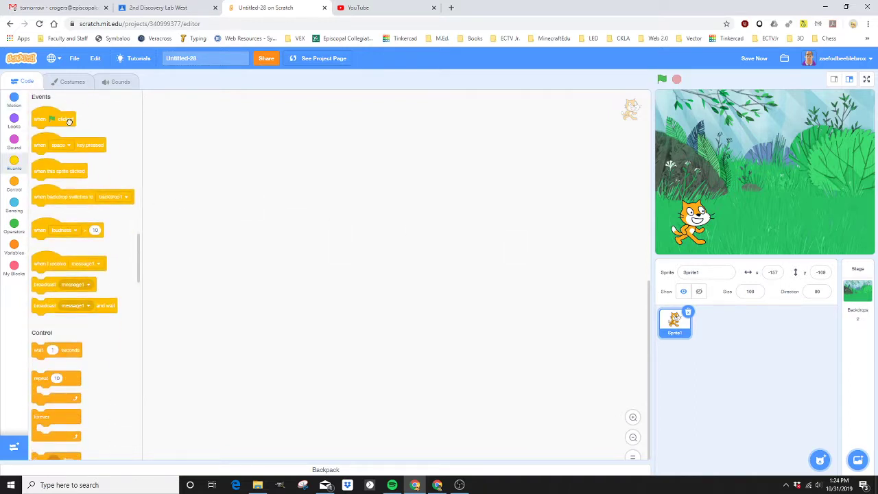
pyautogui.moveTo(54, 118); pyautogui.dragTo(488, 159)
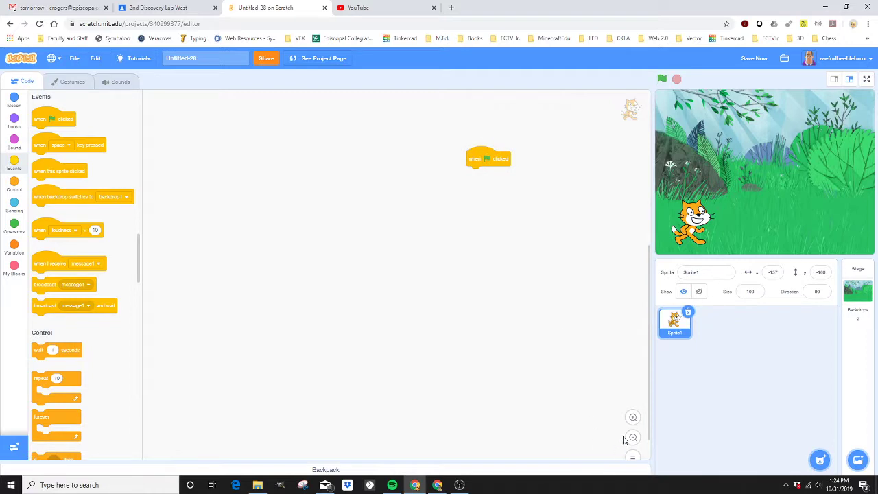
pyautogui.moveTo(488, 159); pyautogui.dragTo(592, 104)
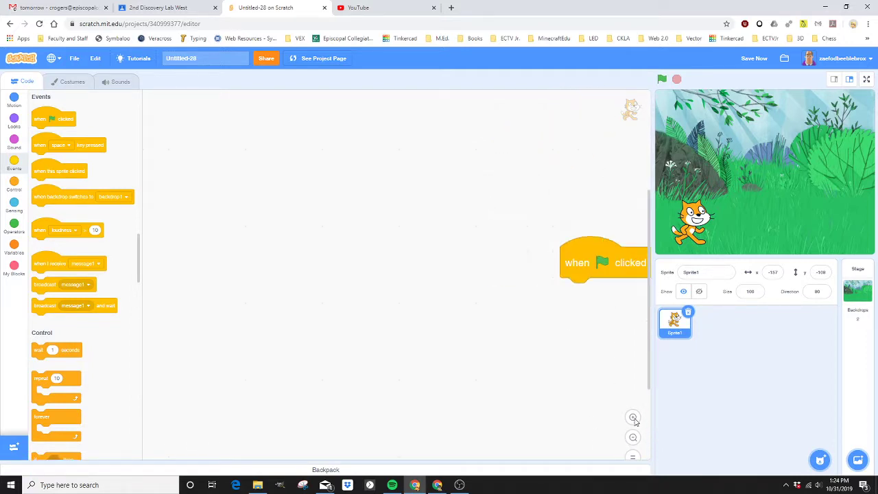
pyautogui.moveTo(604, 262); pyautogui.dragTo(492, 258)
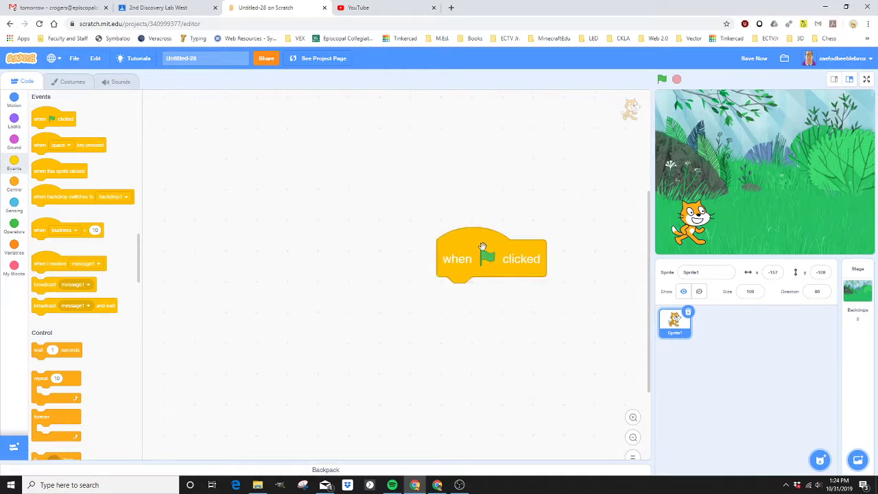
pyautogui.moveTo(491, 258); pyautogui.dragTo(460, 258)
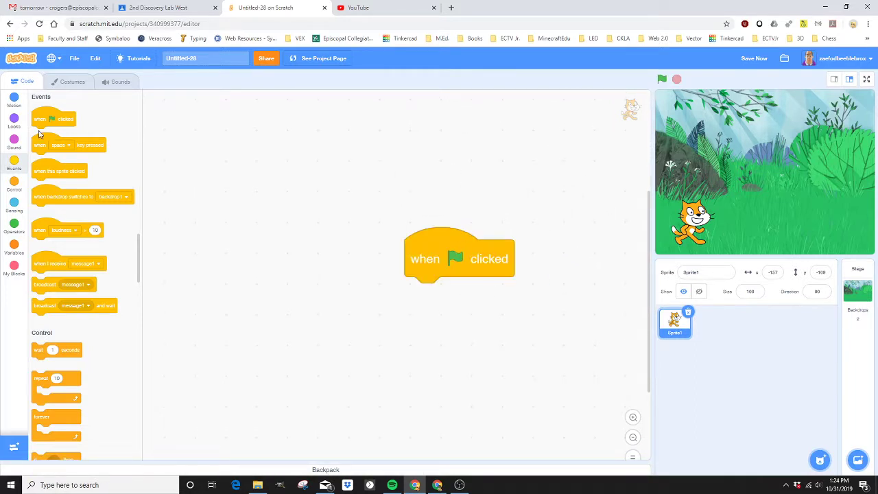
pyautogui.moveTo(54, 138)
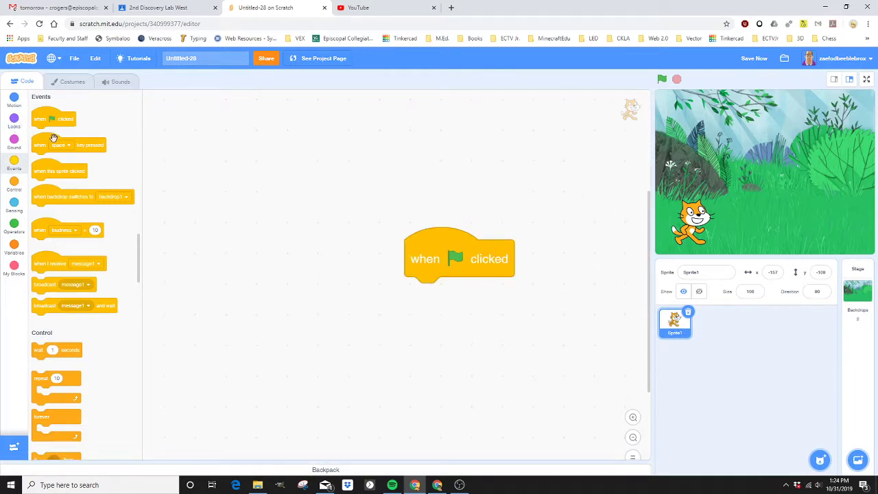
pyautogui.click(13, 118)
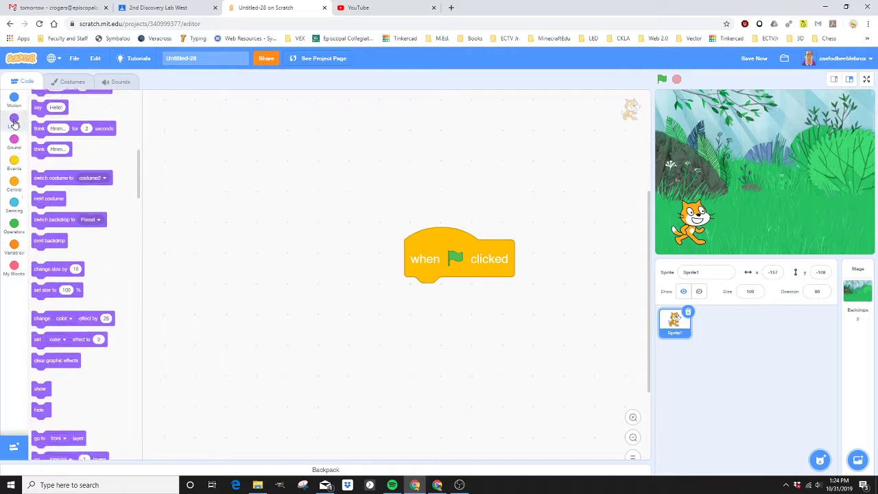
pyautogui.click(14, 126)
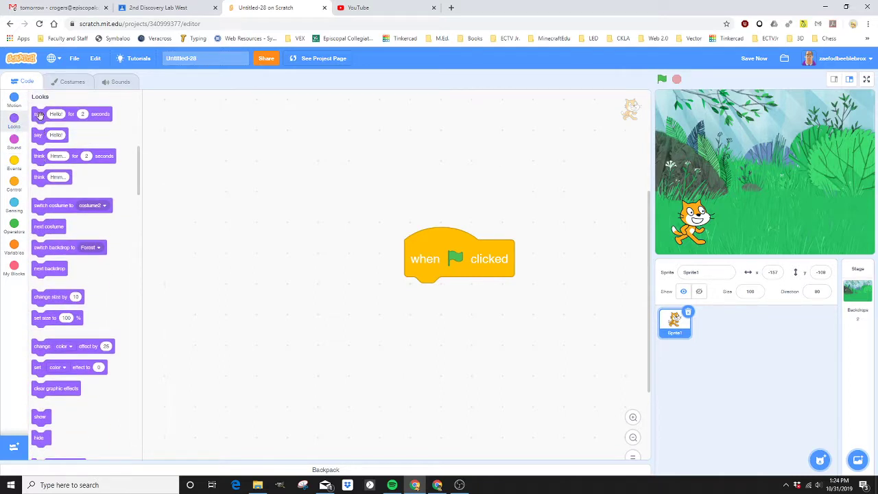
# - Add say blocks for 'Hello! My name is Scratch' and 'I am going to teach you about Mammals'
pyautogui.moveTo(72, 114); pyautogui.dragTo(464, 313)
pyautogui.write('Hello! My name is')
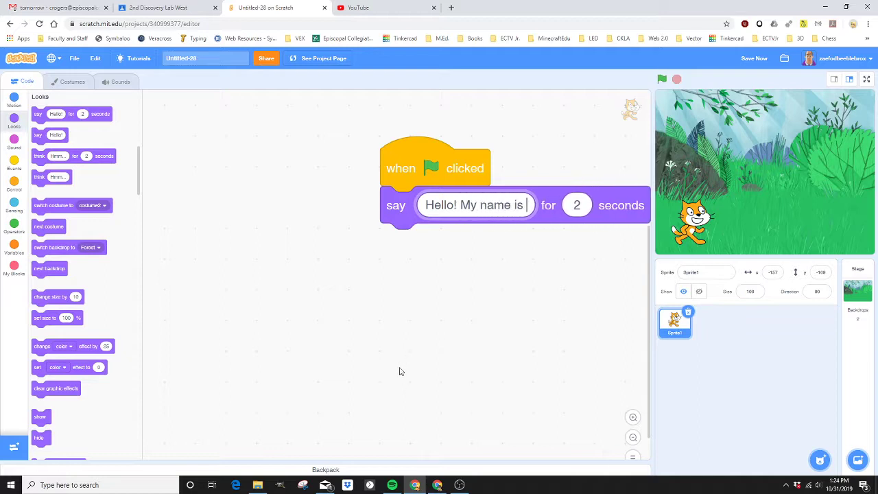
pyautogui.write('Scratch')
pyautogui.click(576, 205)
pyautogui.write('4')
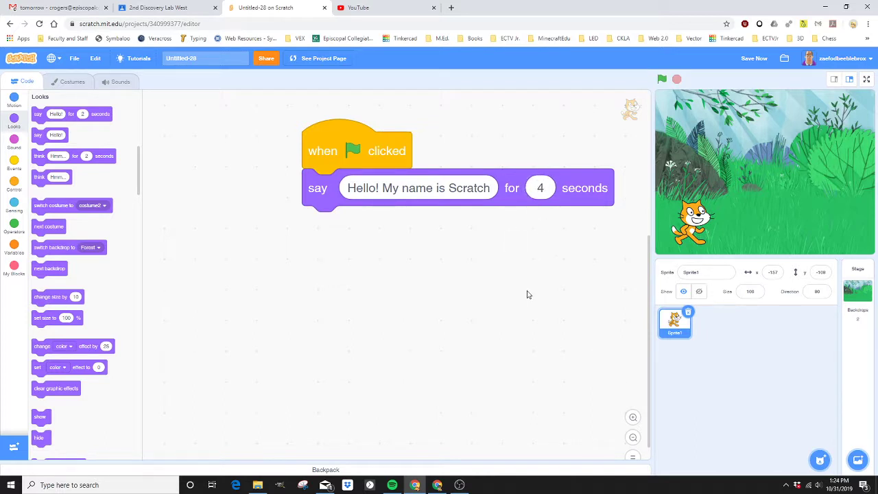
pyautogui.moveTo(527, 340)
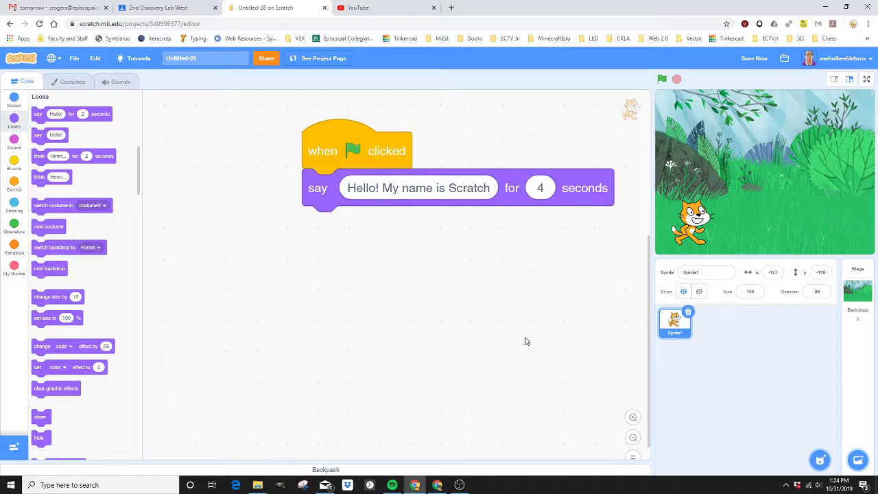
pyautogui.moveTo(204, 266)
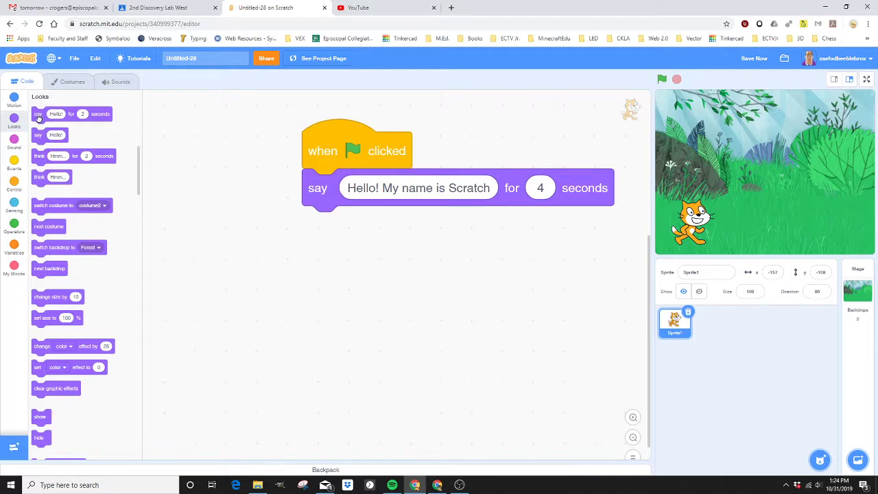
pyautogui.moveTo(69, 114); pyautogui.dragTo(401, 225)
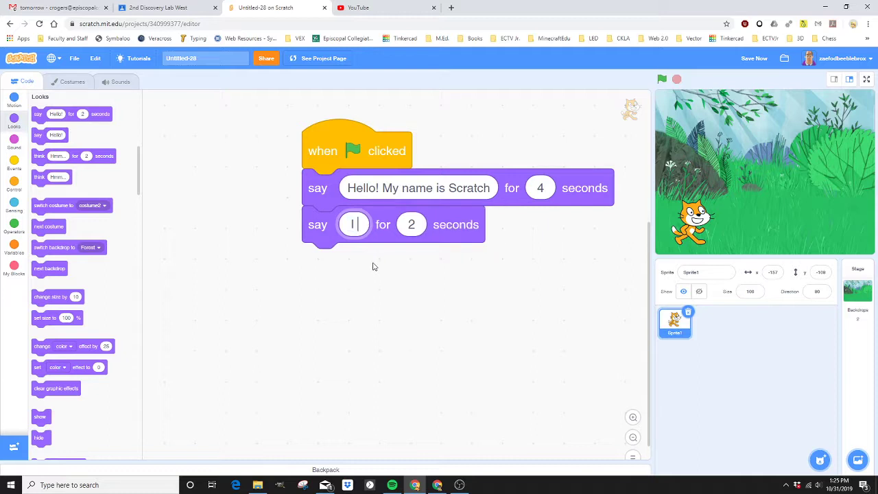
pyautogui.write('I will teac')
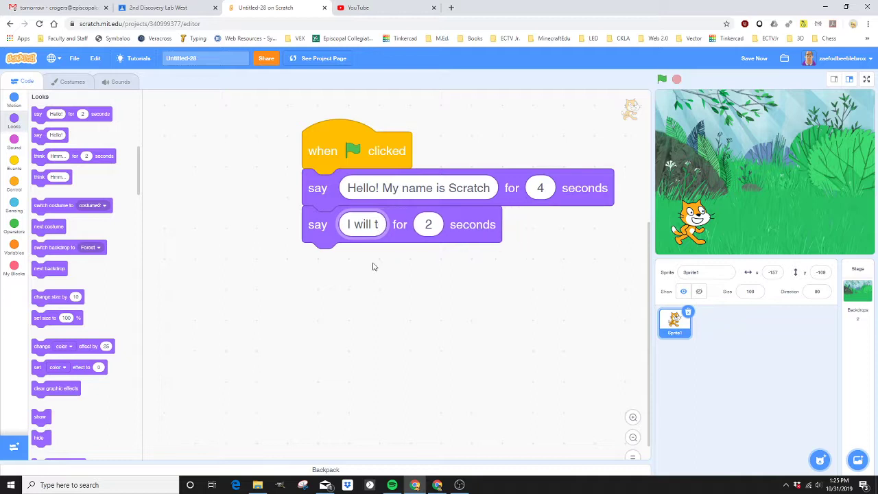
pyautogui.write('I am going')
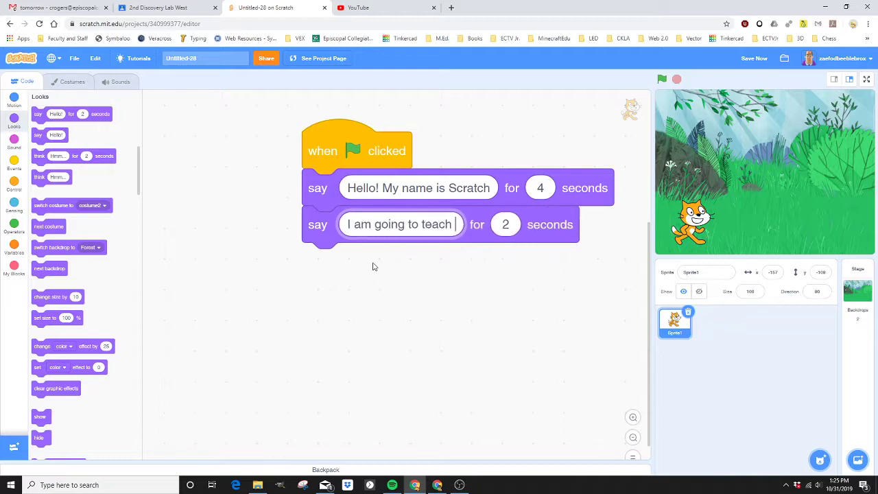
pyautogui.write('you about')
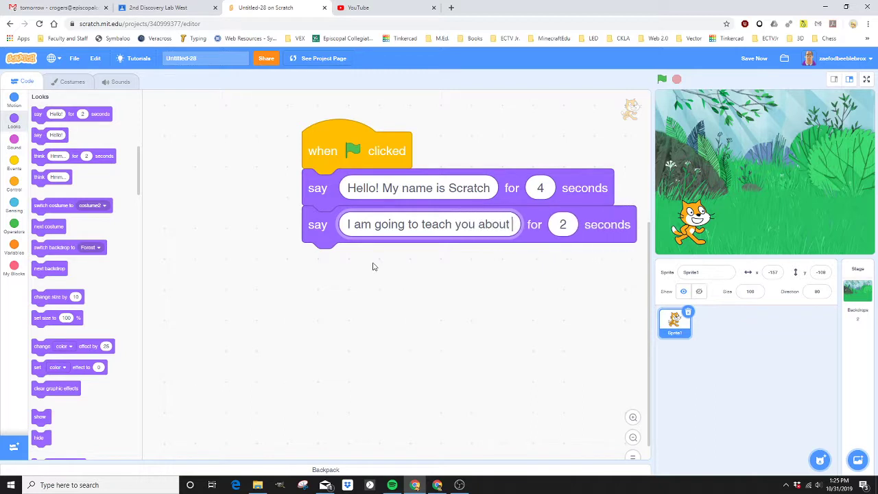
pyautogui.write('Mammals')
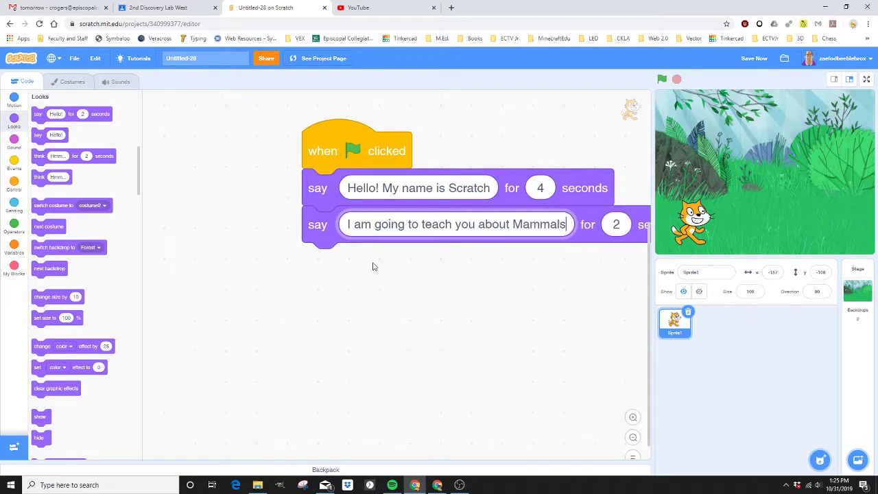
pyautogui.moveTo(499, 266)
pyautogui.write('5')
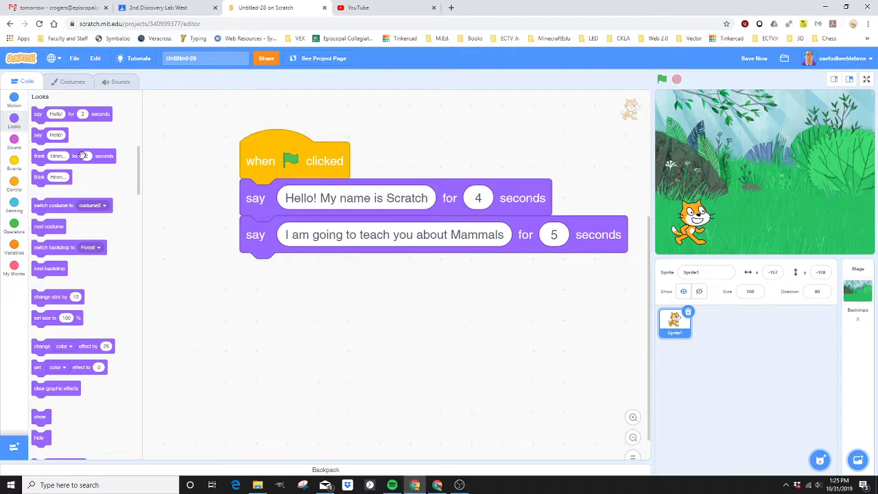
pyautogui.moveTo(71, 116)
pyautogui.write('This is my')
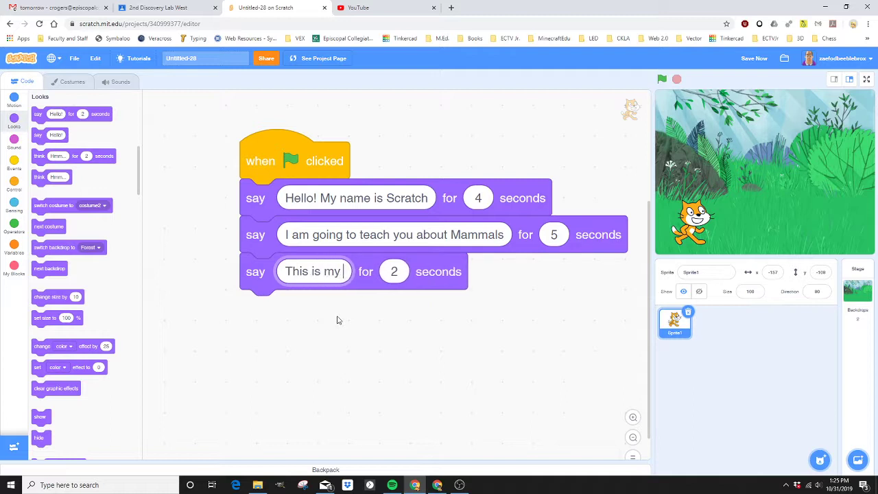
# - Add the third line 'my friend Bearly is a mammal.' and set the lines' durations to 4, 5 and 6 seconds
pyautogui.write('frien')
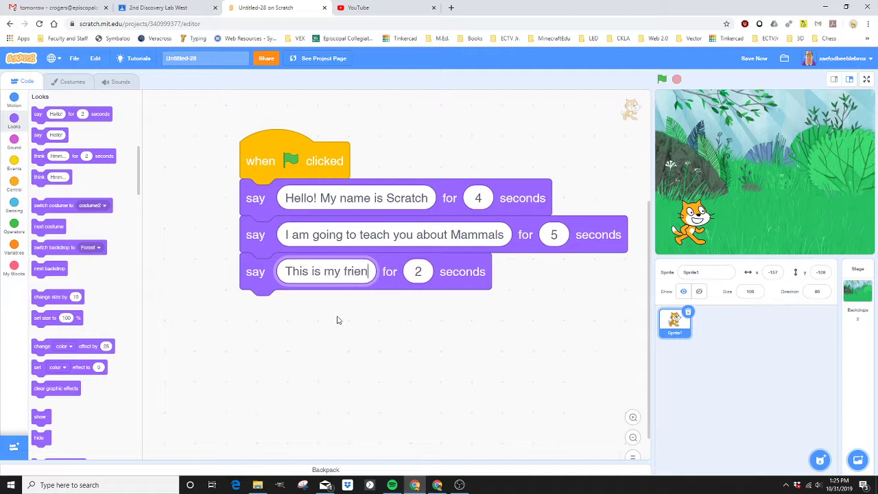
pyautogui.write('d Bearly and he')
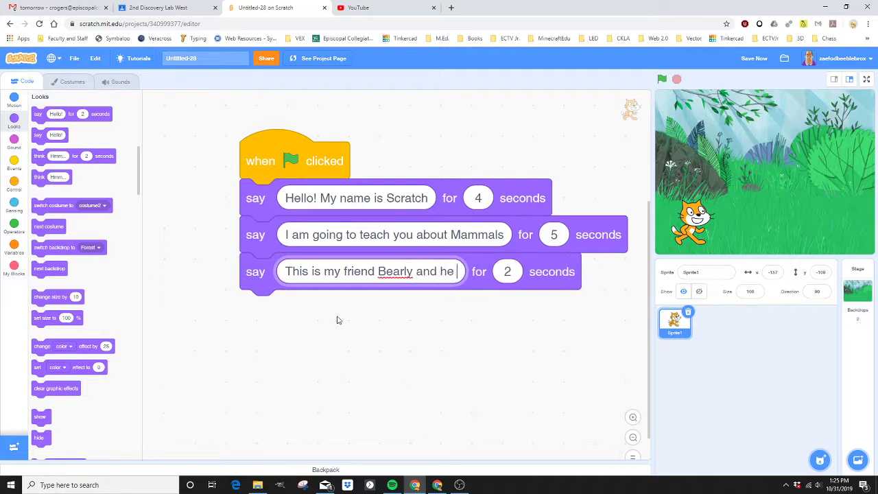
pyautogui.write('is a mammal')
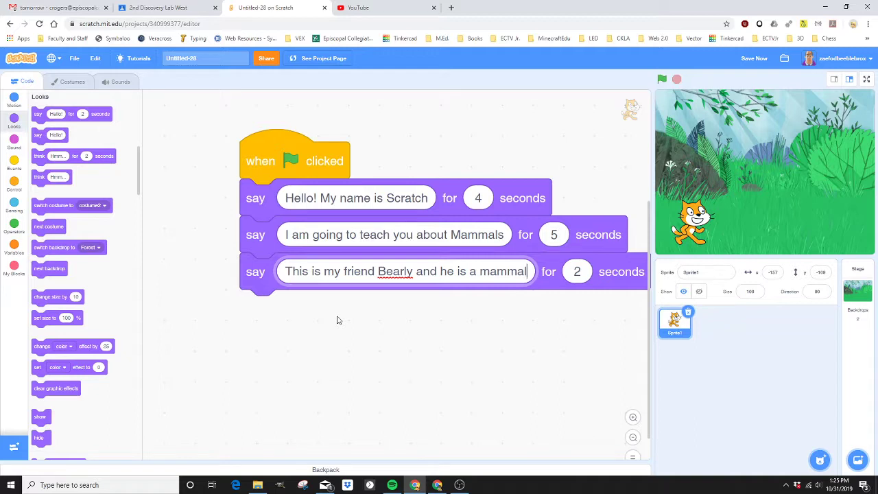
pyautogui.write('.')
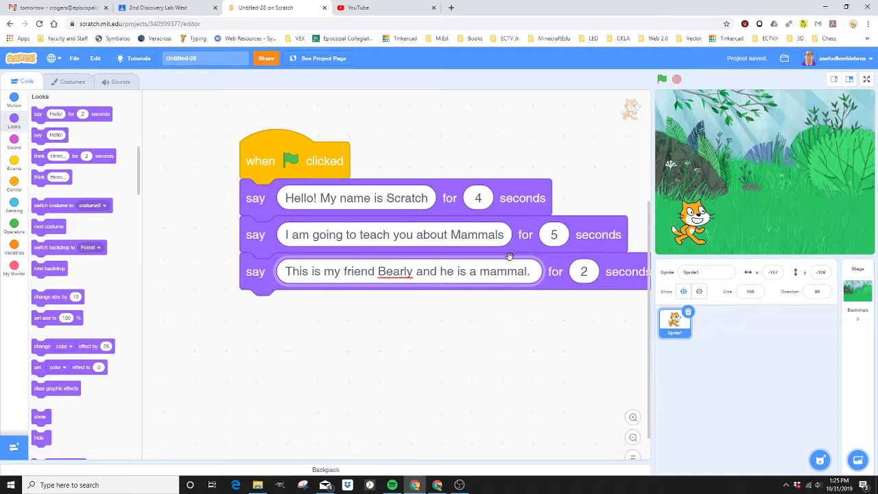
pyautogui.click(584, 272)
pyautogui.write('6')
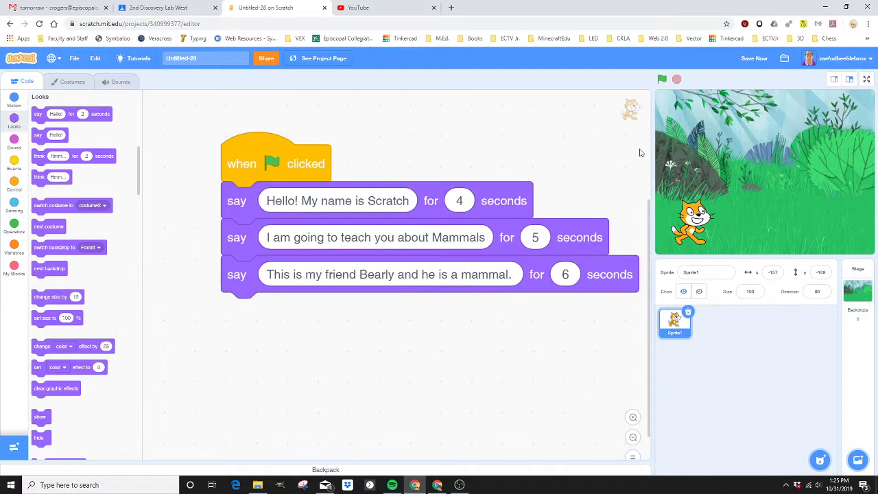
pyautogui.click(661, 78)
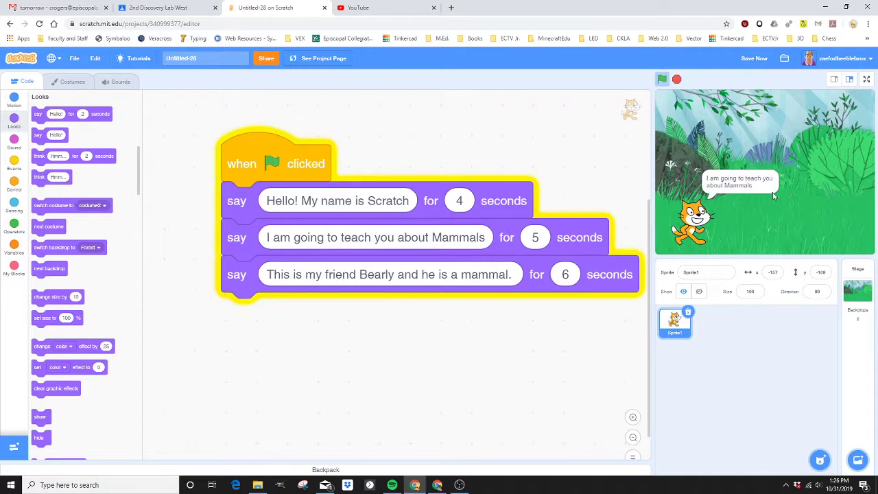
pyautogui.moveTo(752, 187)
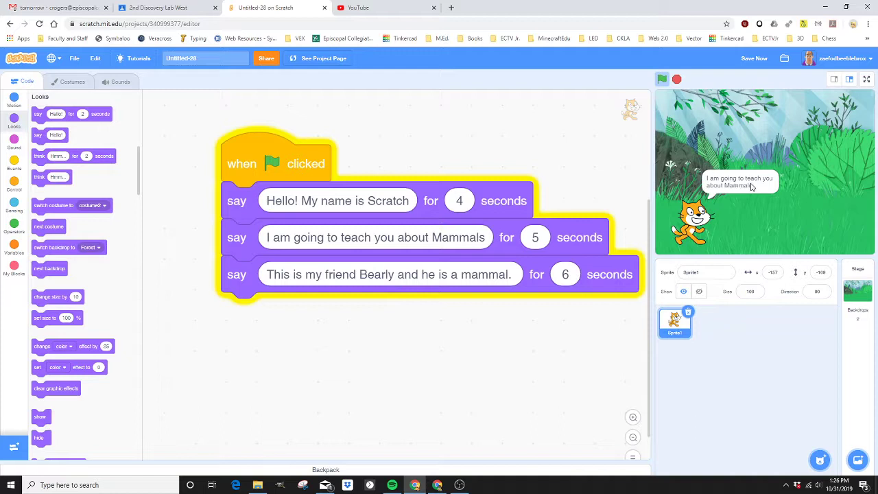
pyautogui.moveTo(768, 186)
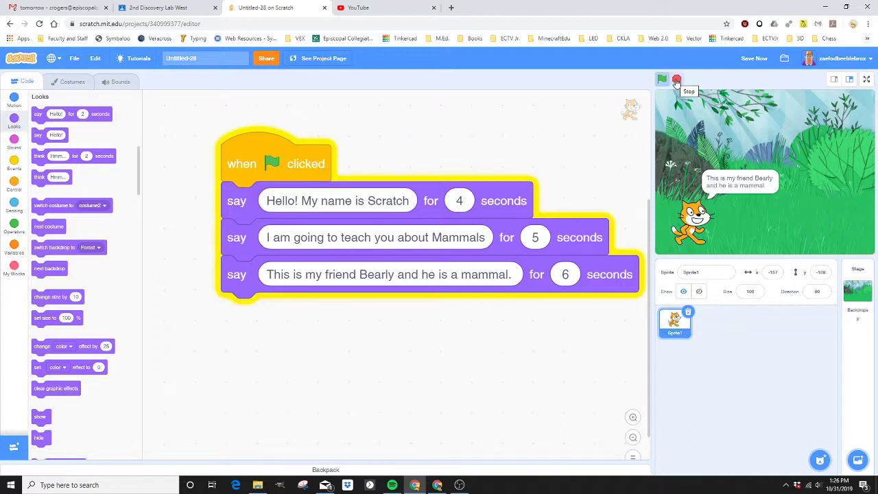
pyautogui.click(677, 79)
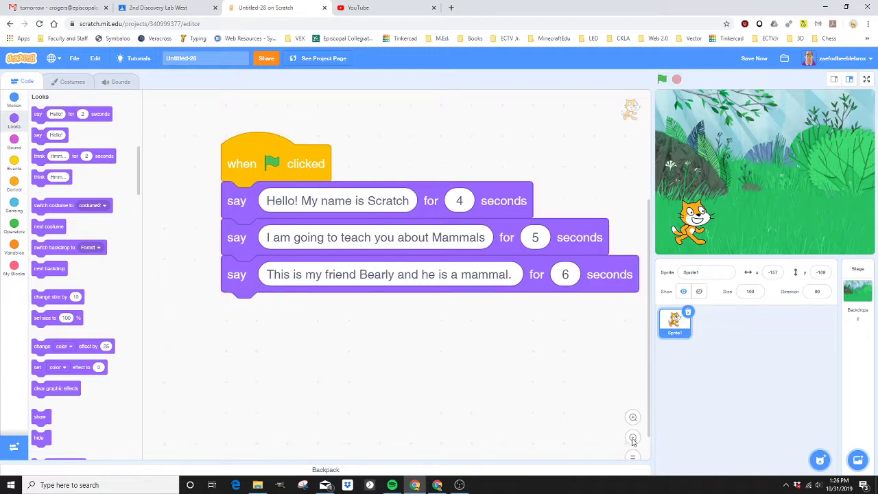
# - Recentre the speech script, delete the cat's default Meow sound and return to its code
pyautogui.click(633, 437)
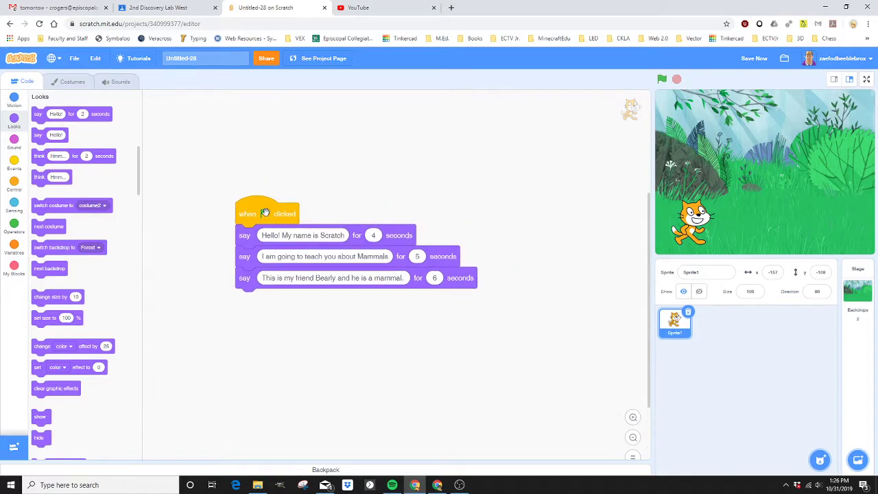
pyautogui.moveTo(266, 212); pyautogui.dragTo(415, 207)
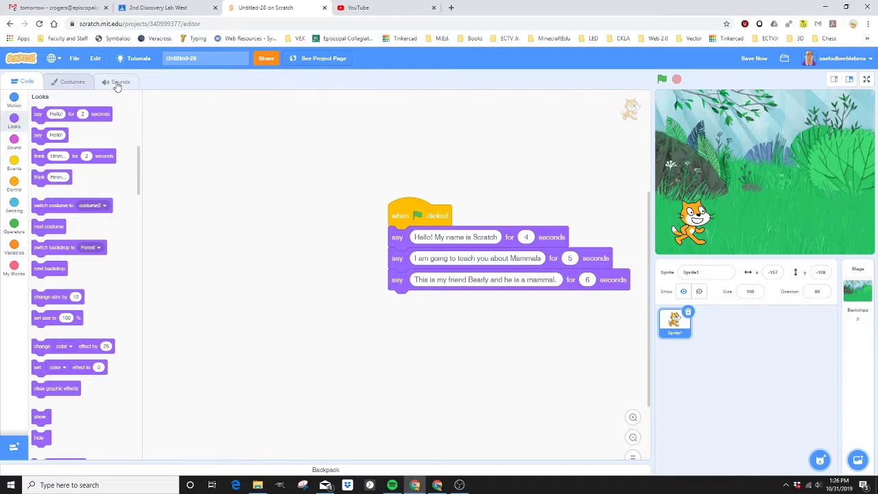
pyautogui.click(115, 81)
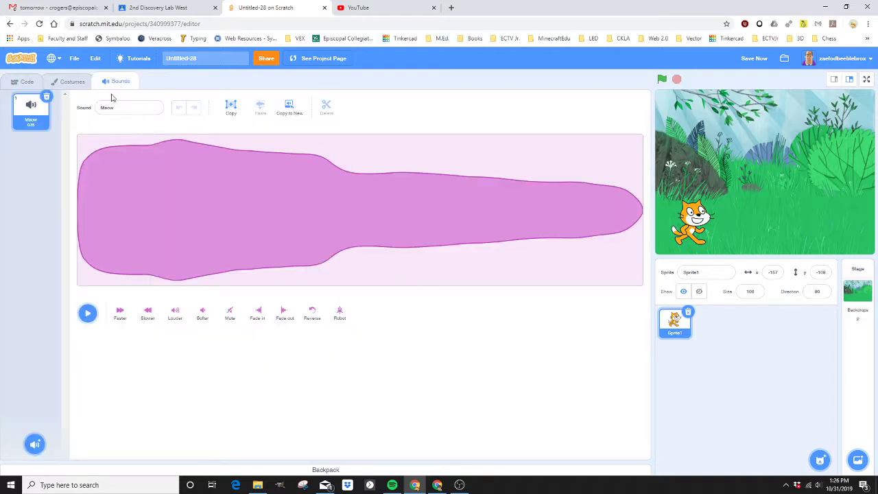
pyautogui.click(88, 313)
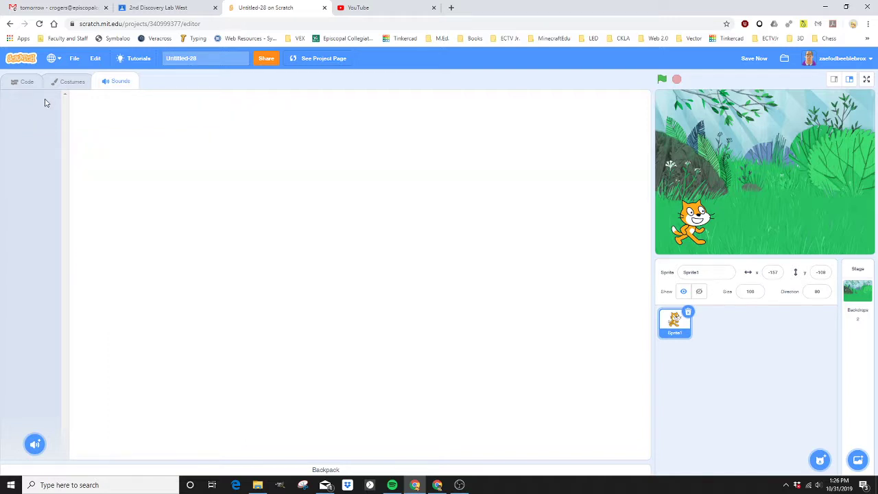
pyautogui.click(26, 83)
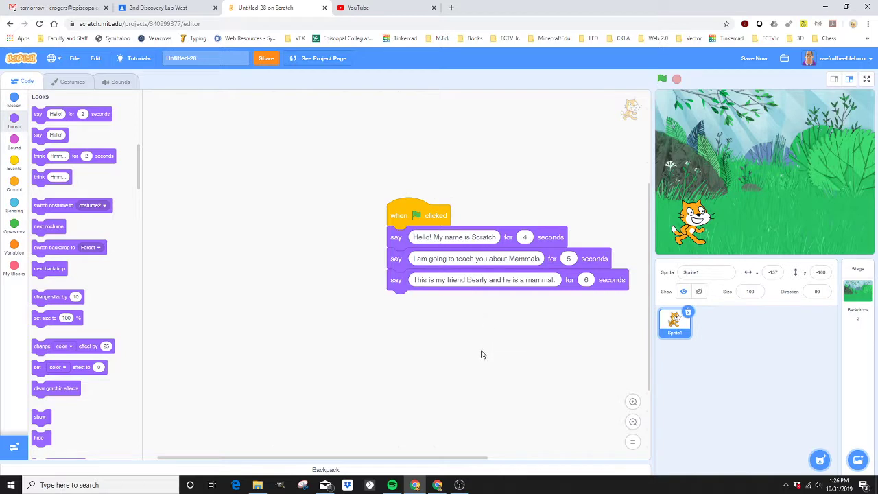
pyautogui.moveTo(477, 324)
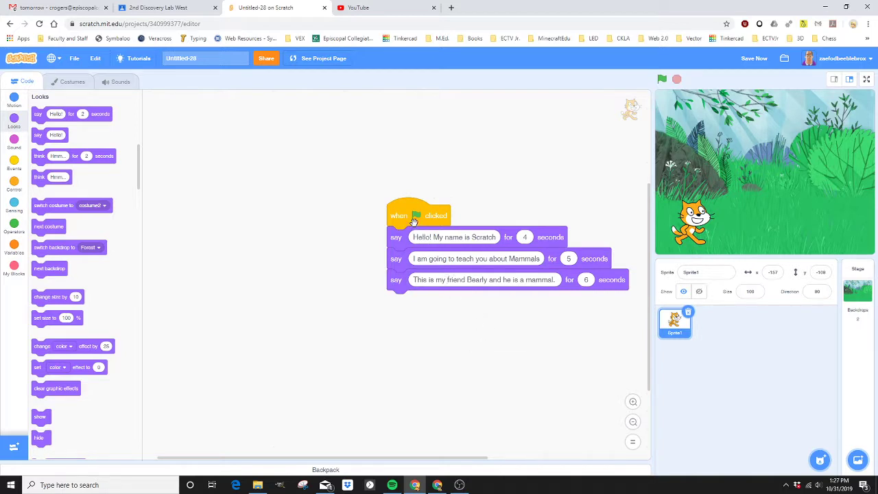
pyautogui.moveTo(422, 203)
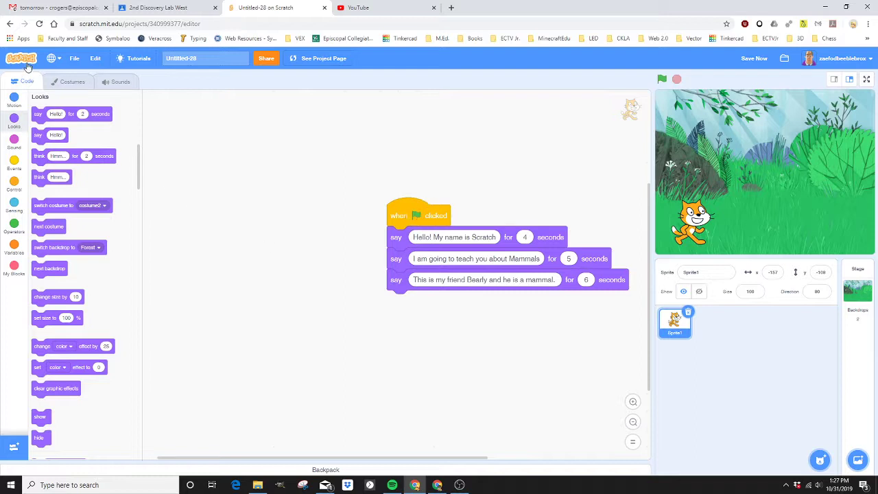
# - Start recording a new voice clip in the cat's Sounds editor
pyautogui.click(116, 81)
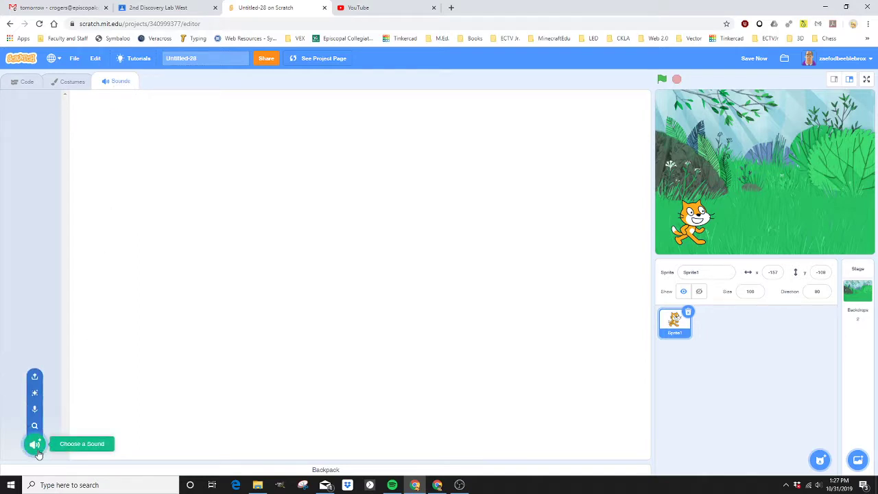
pyautogui.moveTo(34, 426)
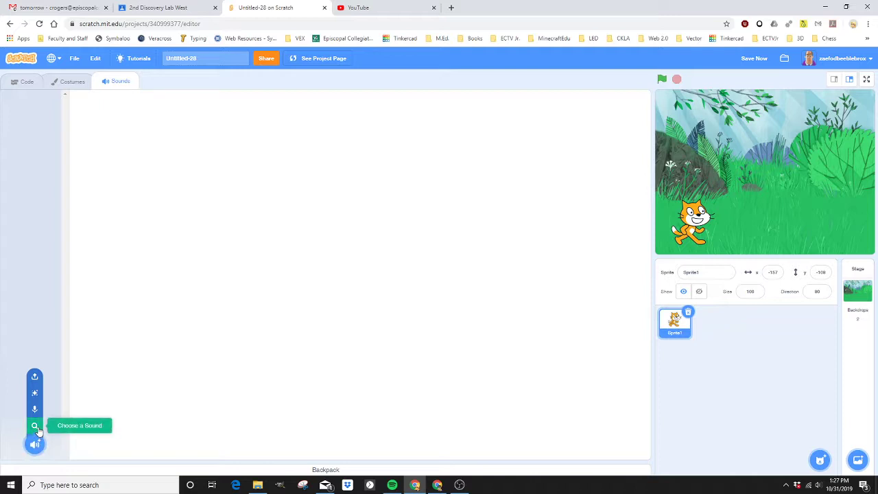
pyautogui.moveTo(34, 409)
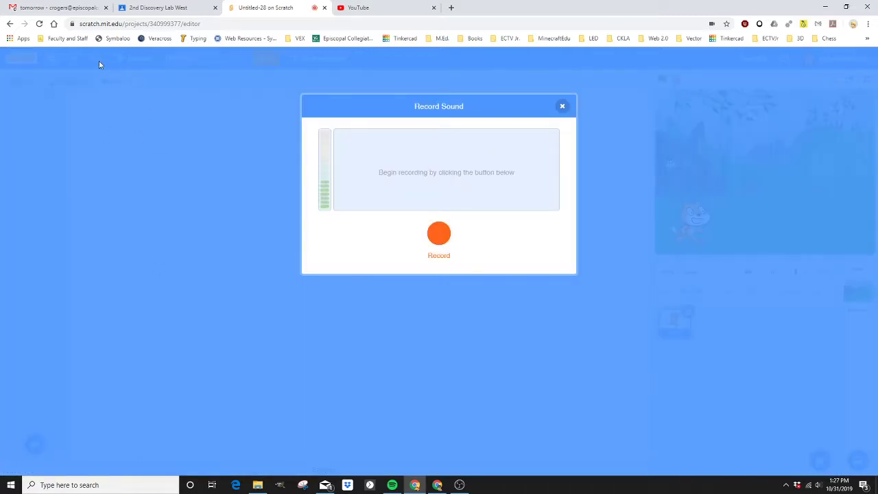
pyautogui.moveTo(82, 74)
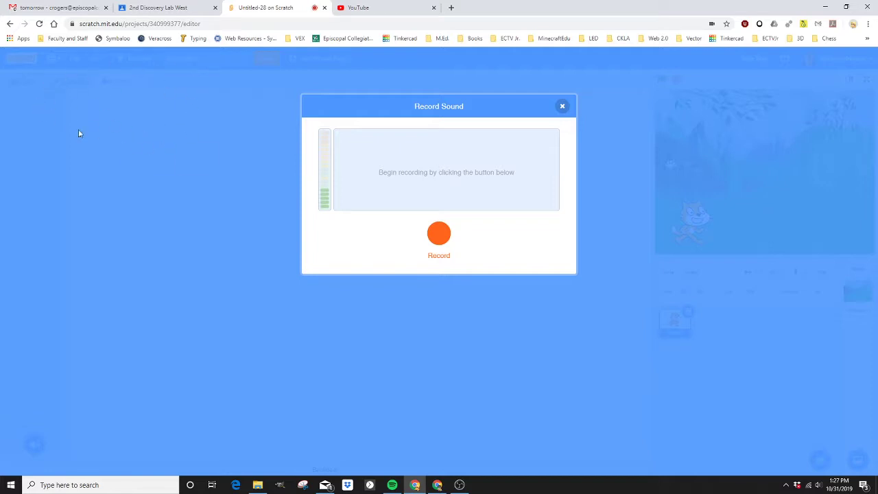
pyautogui.moveTo(154, 134)
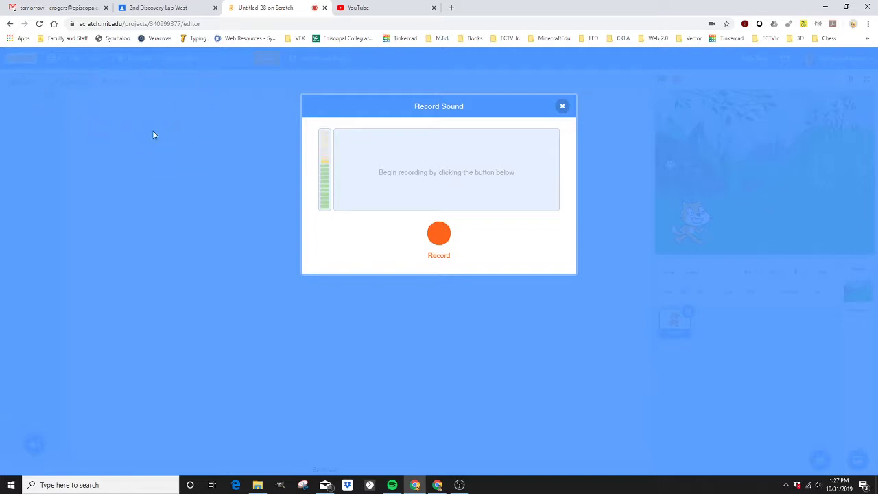
pyautogui.moveTo(107, 131)
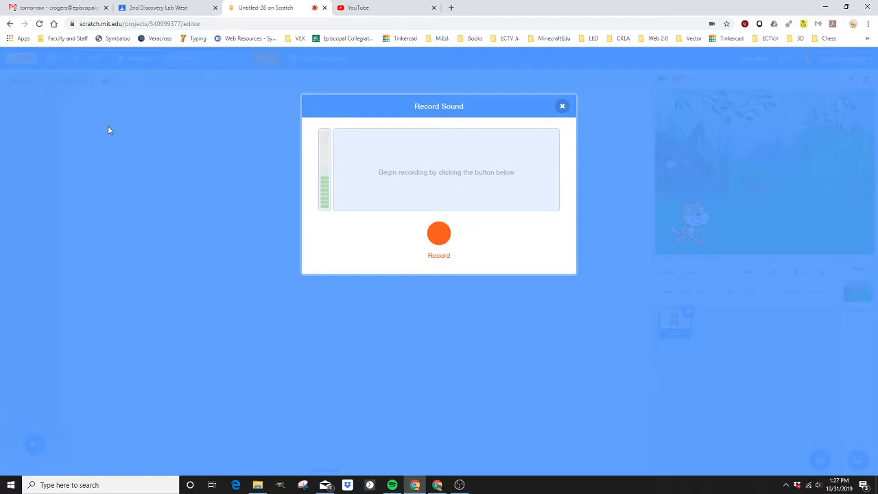
pyautogui.moveTo(98, 131)
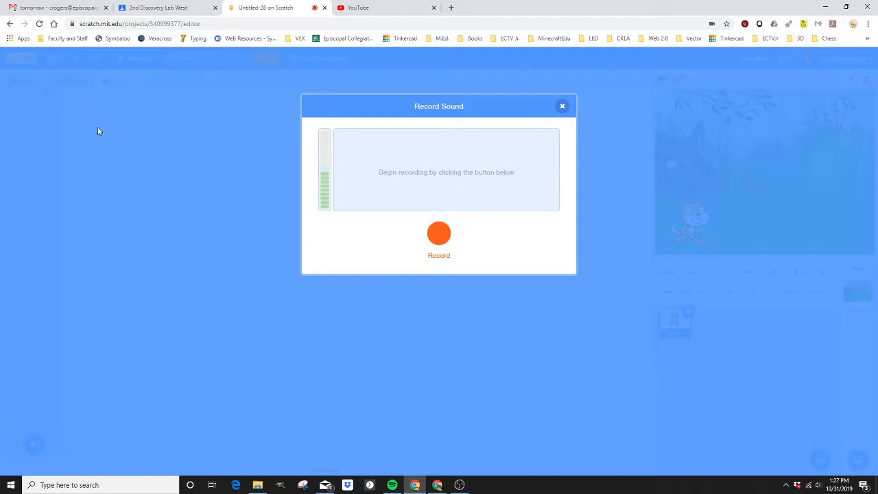
pyautogui.moveTo(91, 107)
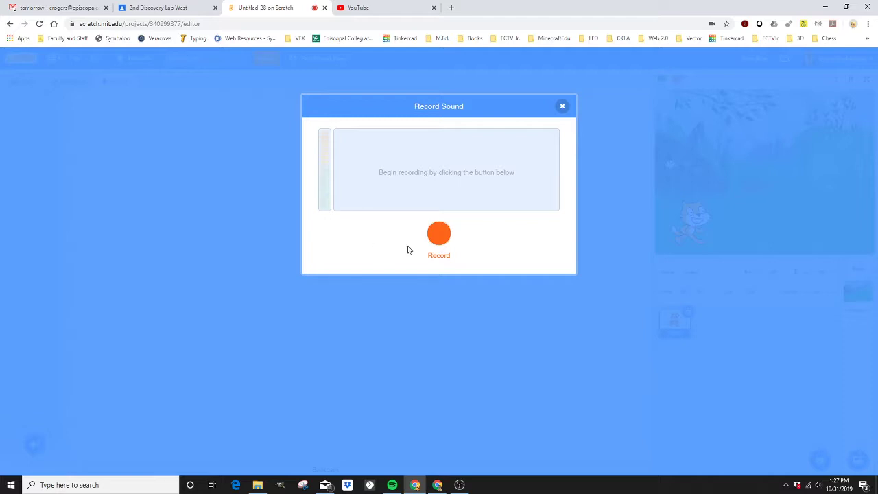
pyautogui.click(439, 233)
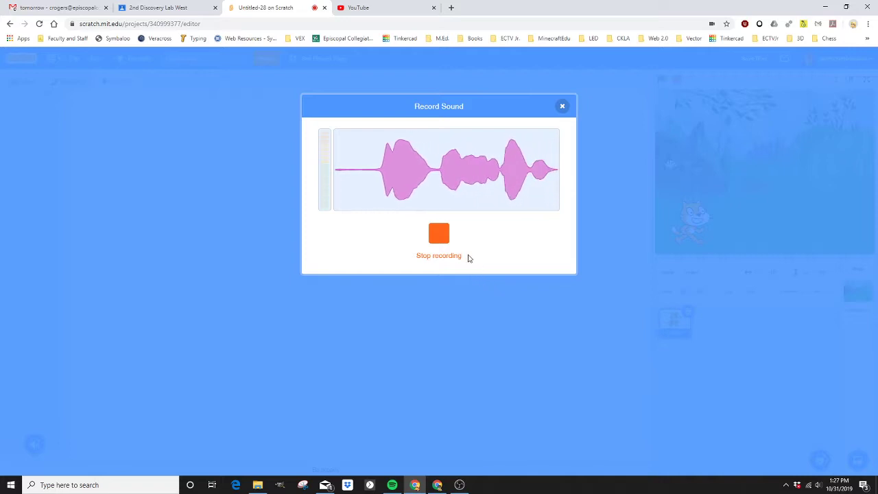
# - Stop recording, trim silence from the clip's start, preview it and save it as 'recording1'
pyautogui.click(439, 233)
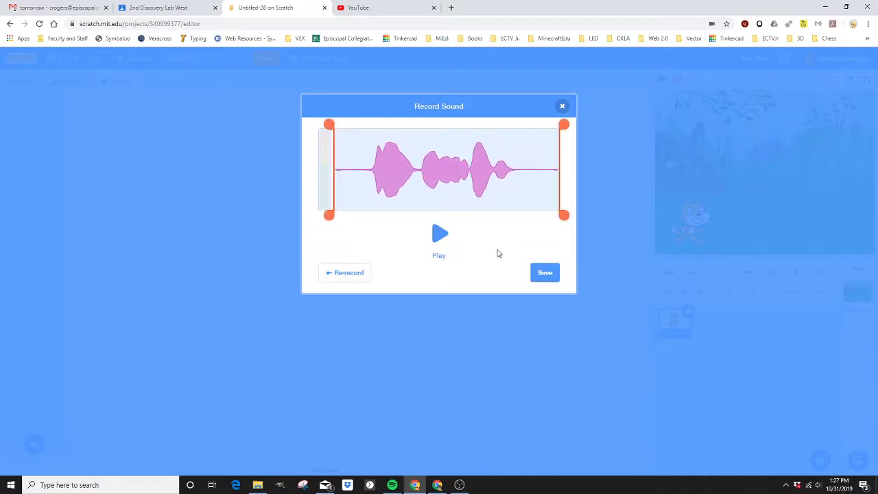
pyautogui.moveTo(366, 180)
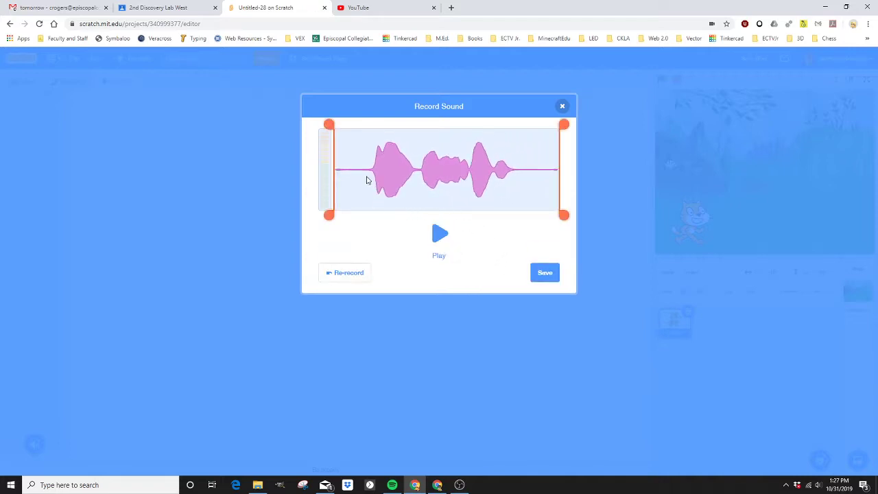
pyautogui.moveTo(518, 177)
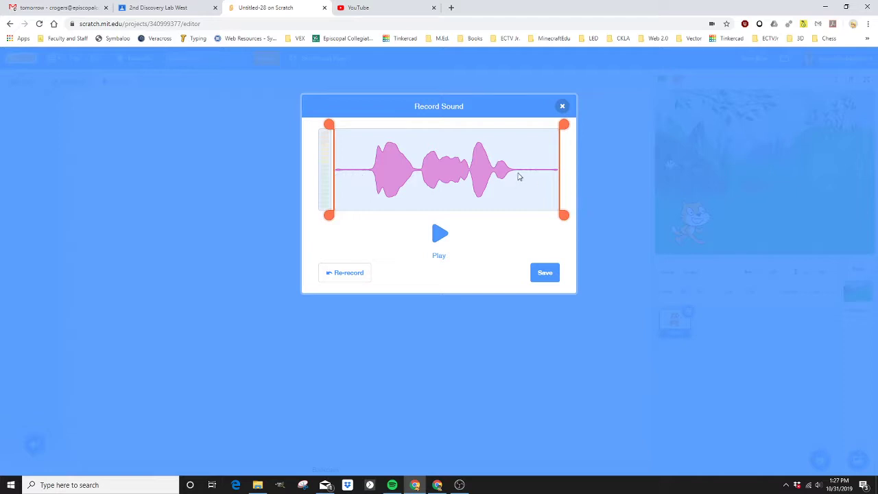
pyautogui.moveTo(557, 175)
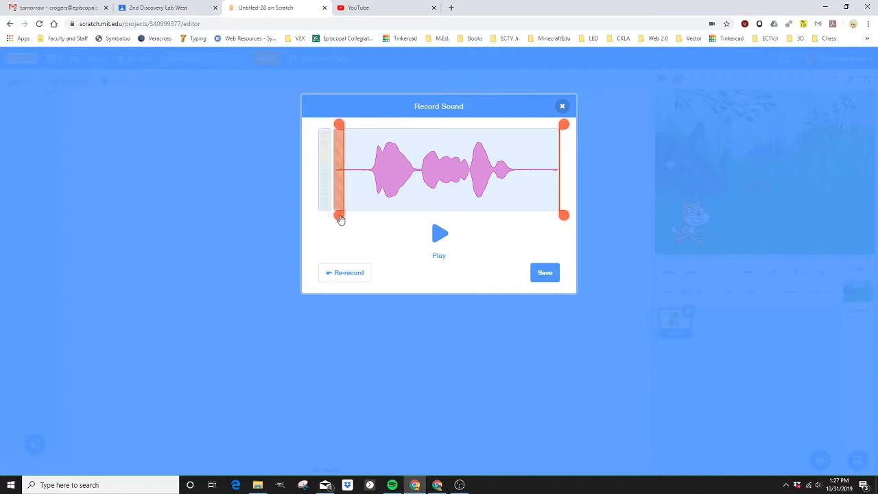
pyautogui.moveTo(340, 214); pyautogui.dragTo(363, 218)
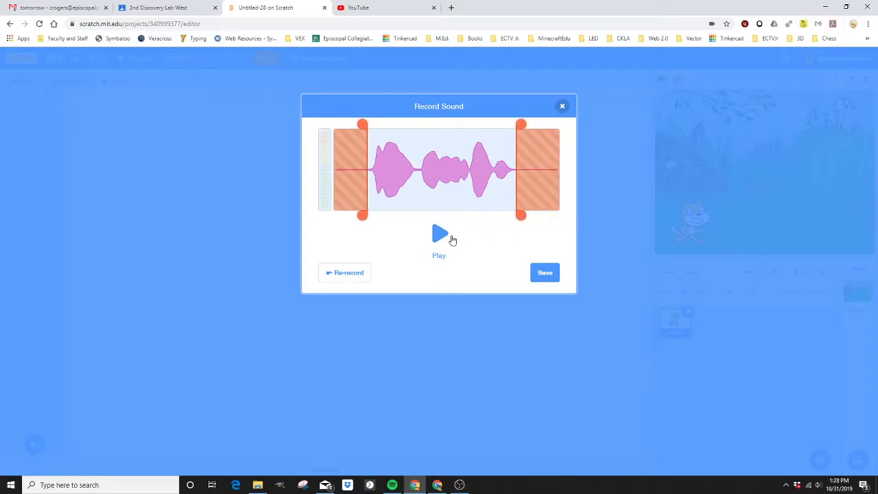
pyautogui.click(439, 233)
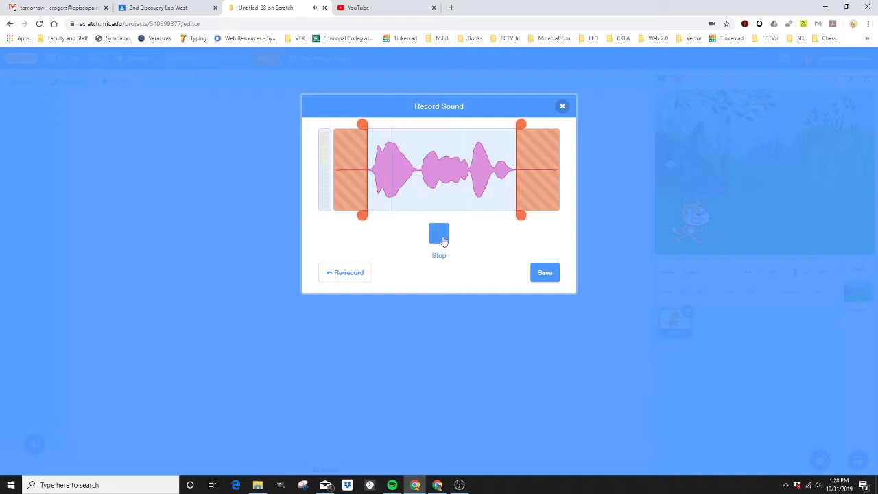
pyautogui.click(439, 233)
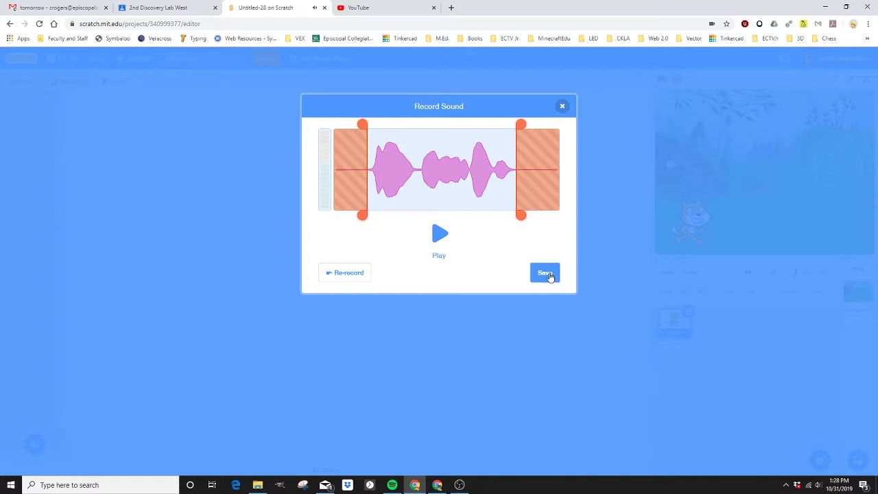
pyautogui.click(543, 271)
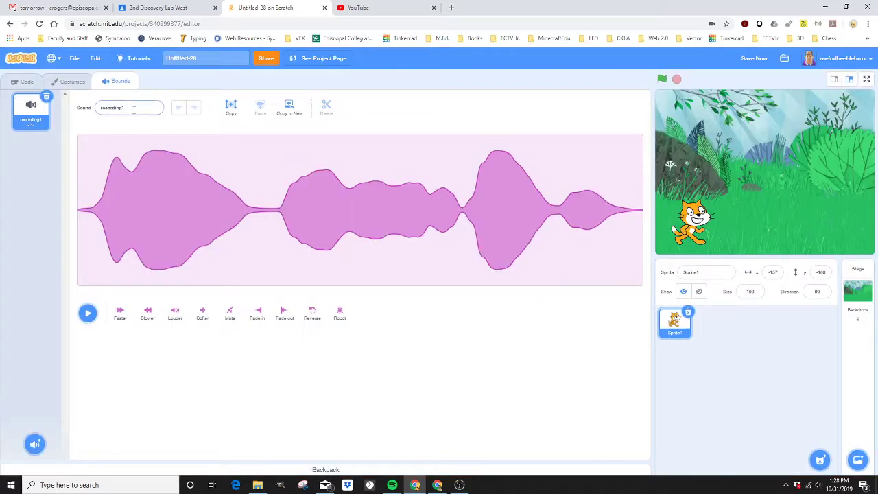
# - Rename the first recorded sound to 'hello'
pyautogui.tripleClick(129, 107)
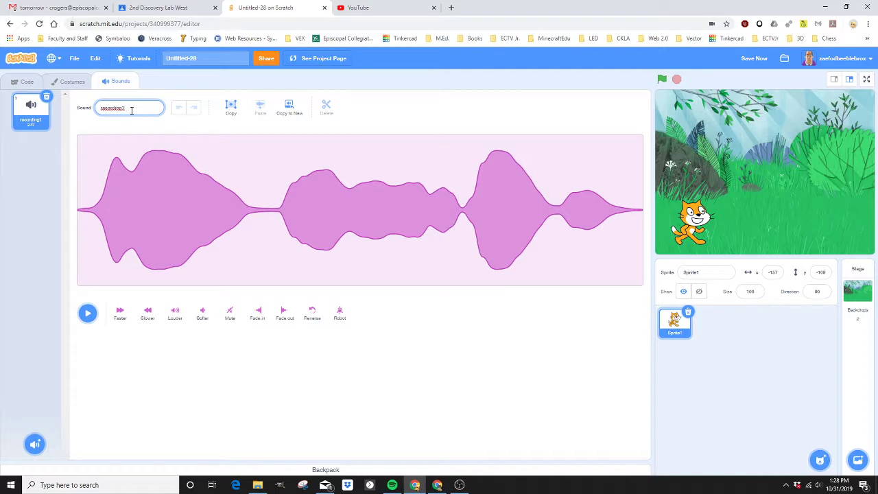
pyautogui.moveTo(93, 107)
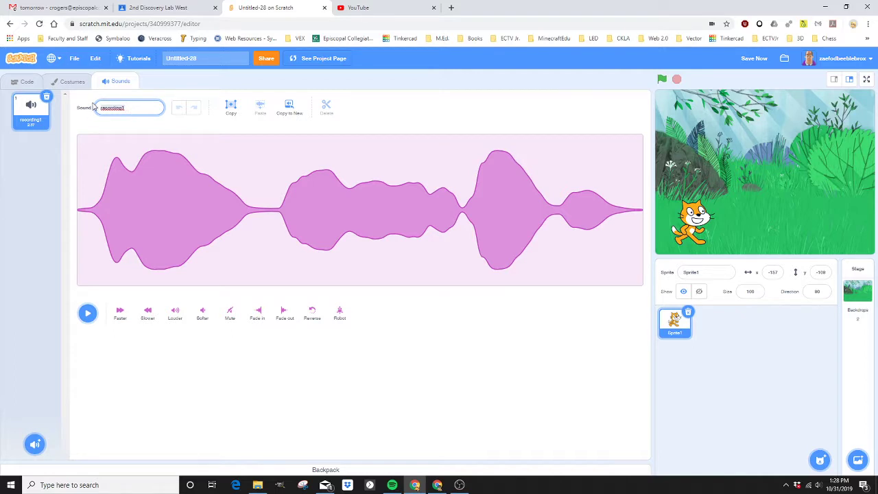
pyautogui.write('hello')
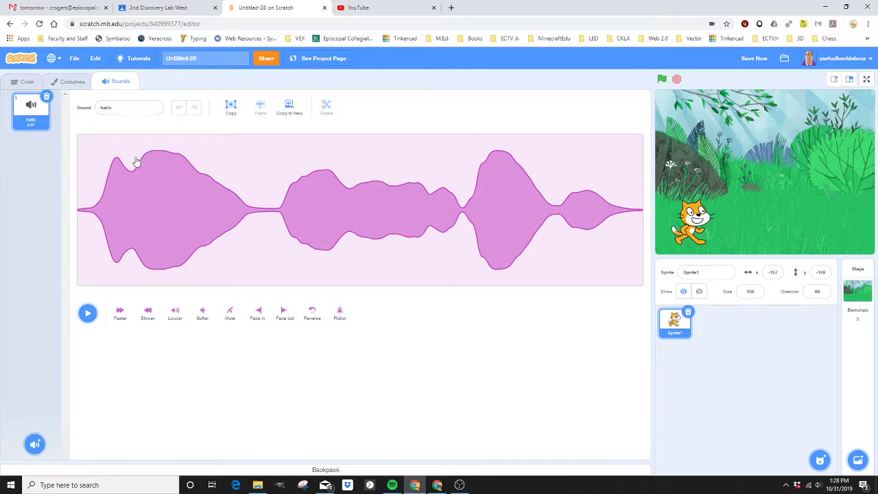
pyautogui.moveTo(110, 286)
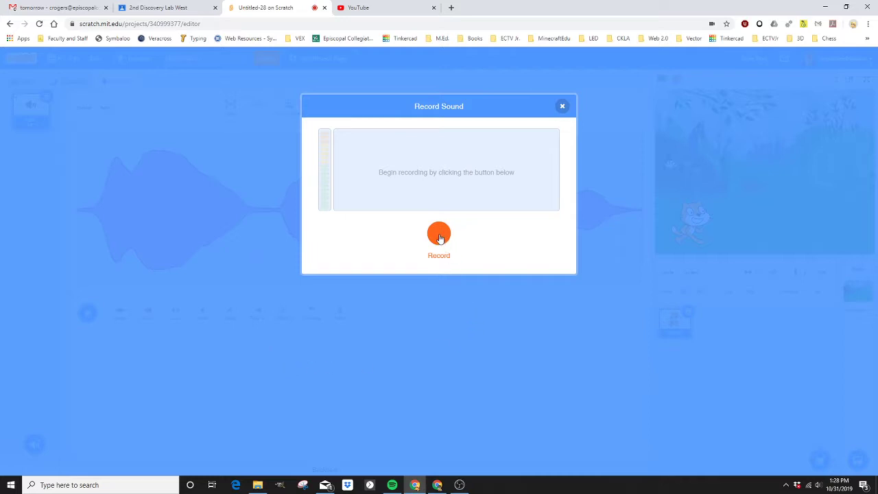
# - Record a second clip, trim its start, save it and rename it 'teach'
pyautogui.click(439, 233)
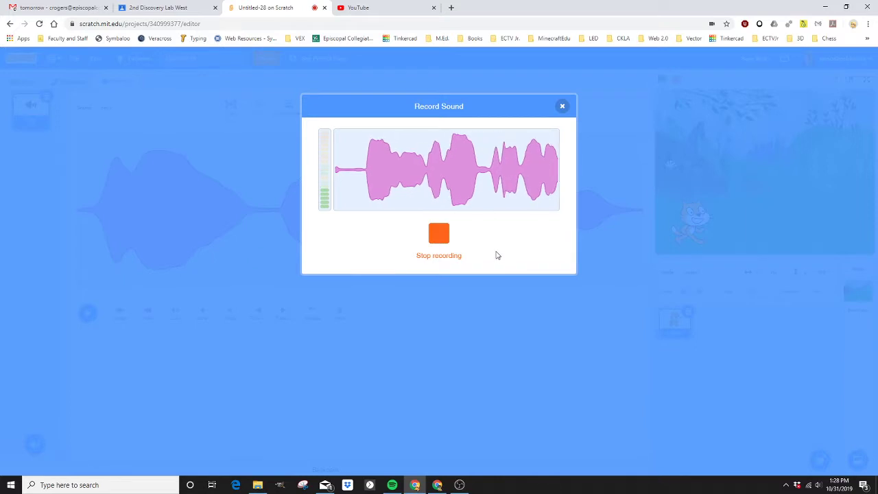
pyautogui.click(439, 234)
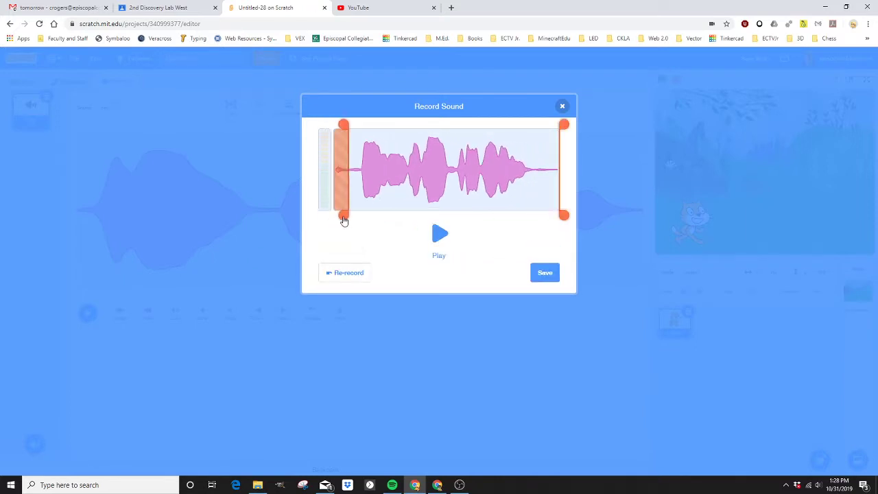
pyautogui.moveTo(564, 214); pyautogui.dragTo(556, 218)
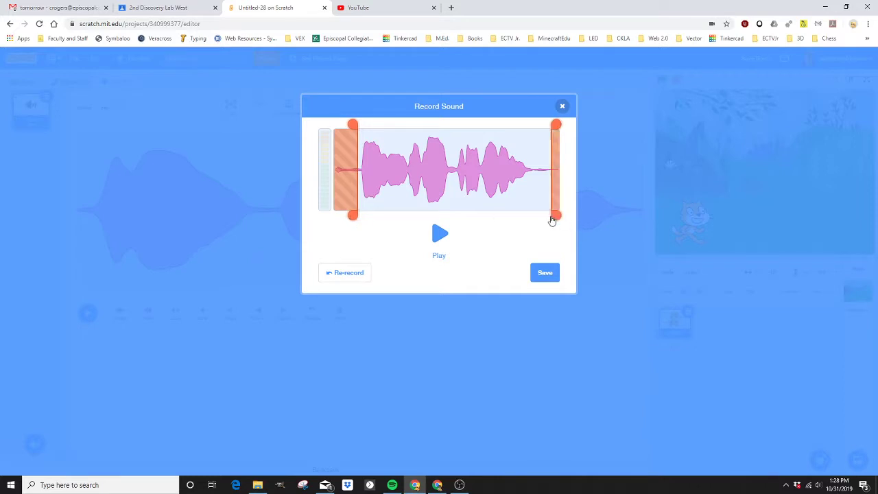
pyautogui.click(545, 271)
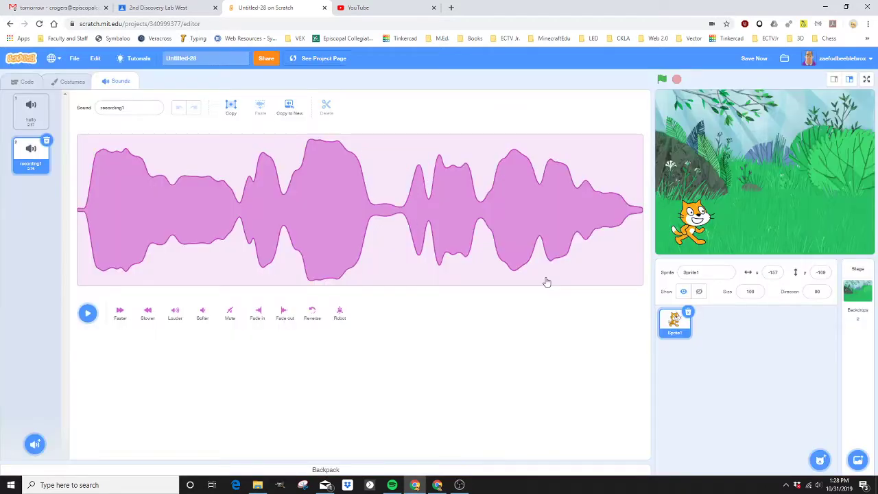
pyautogui.click(129, 107)
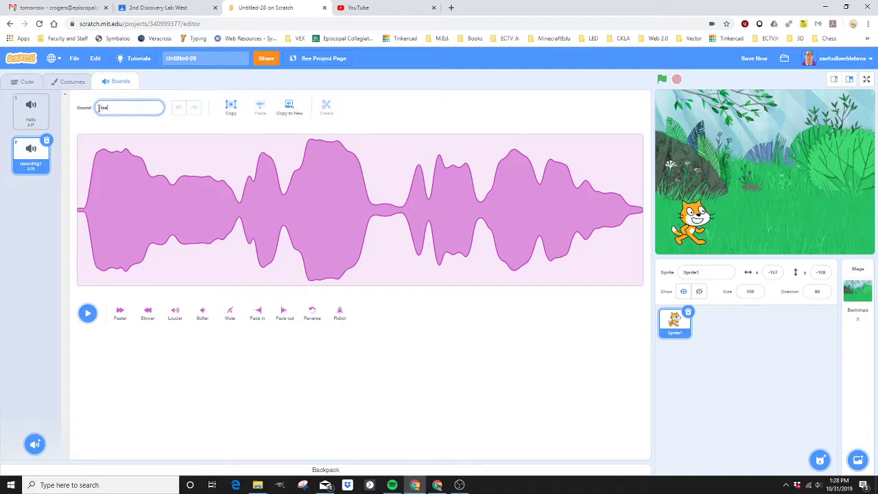
pyautogui.write('teach')
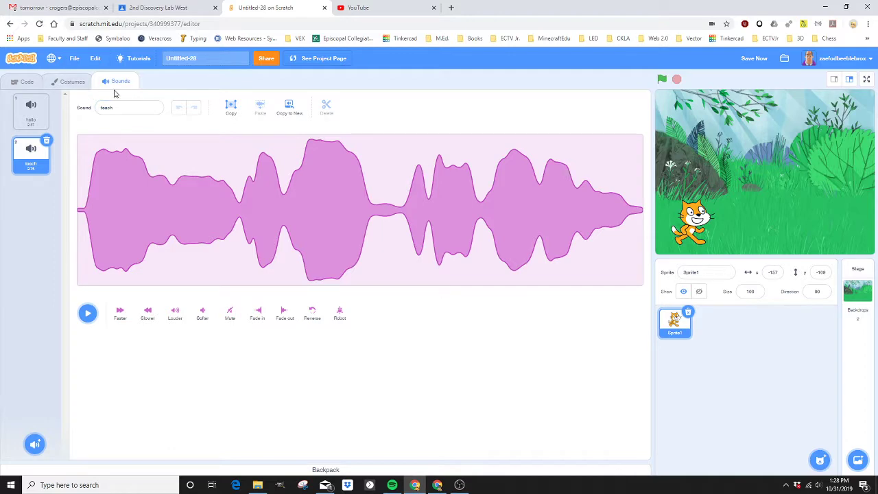
# - Record a third voice clip, save it and name the sound 'friend'
pyautogui.click(35, 445)
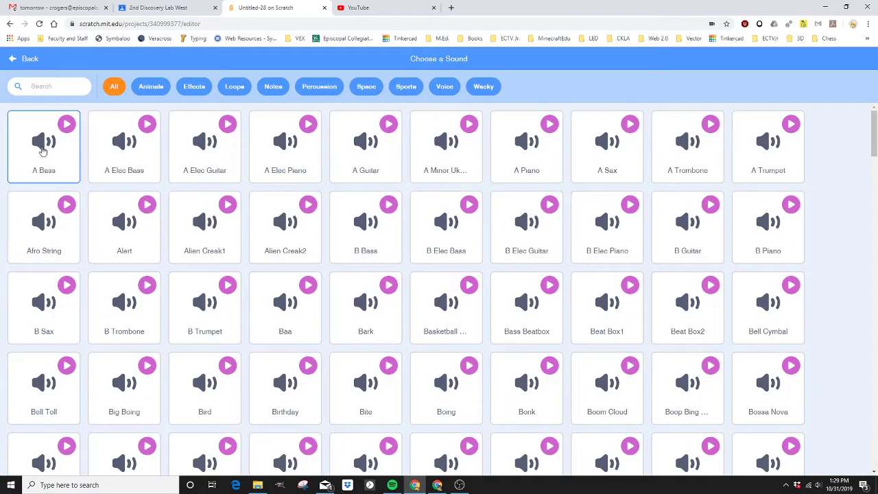
pyautogui.click(22, 58)
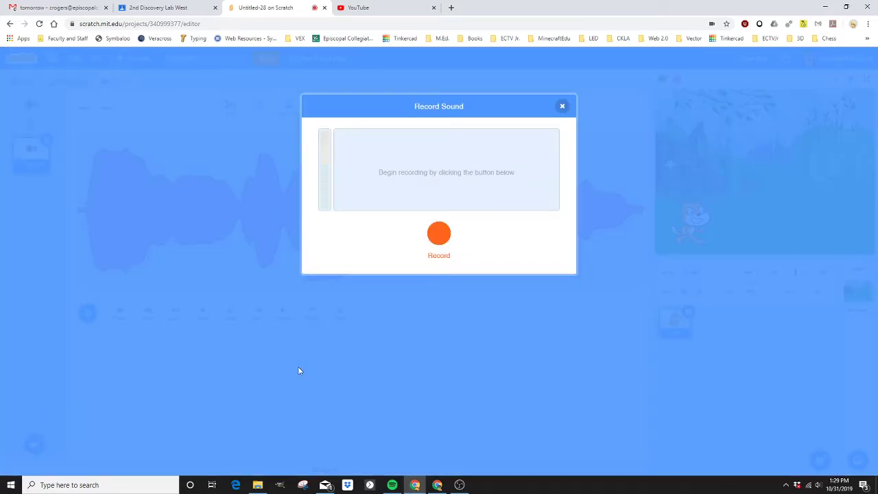
pyautogui.click(439, 233)
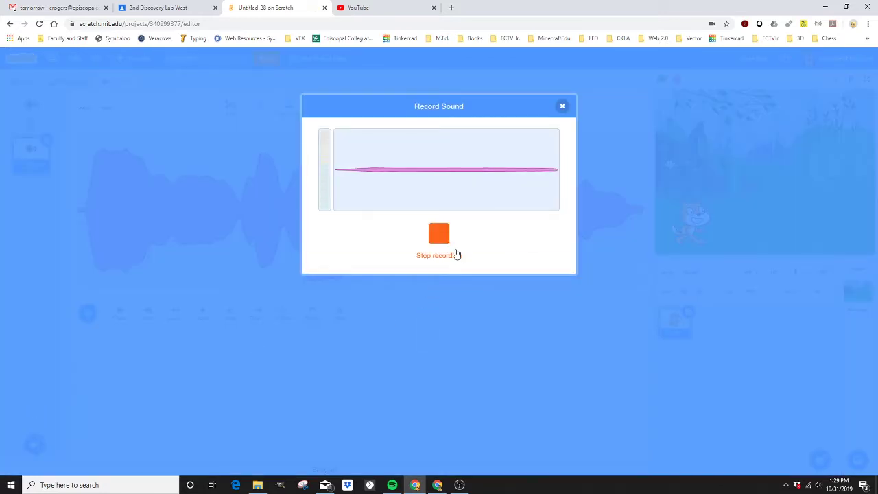
pyautogui.moveTo(466, 254)
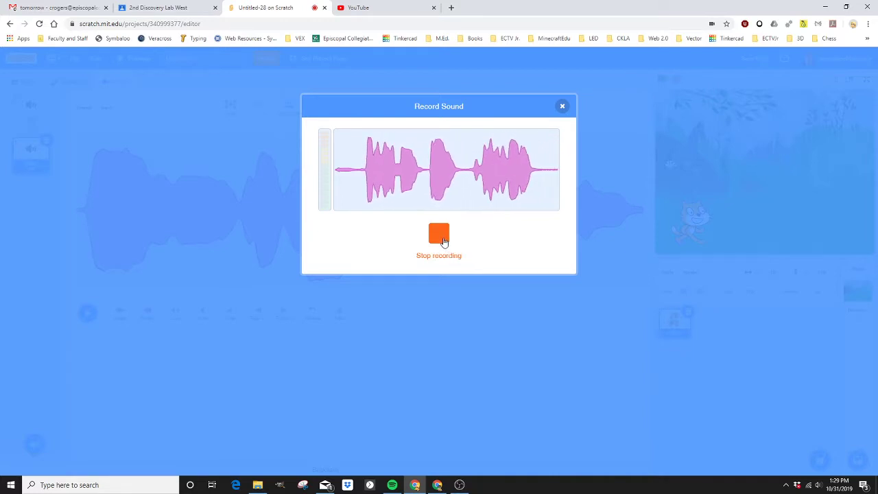
pyautogui.click(439, 233)
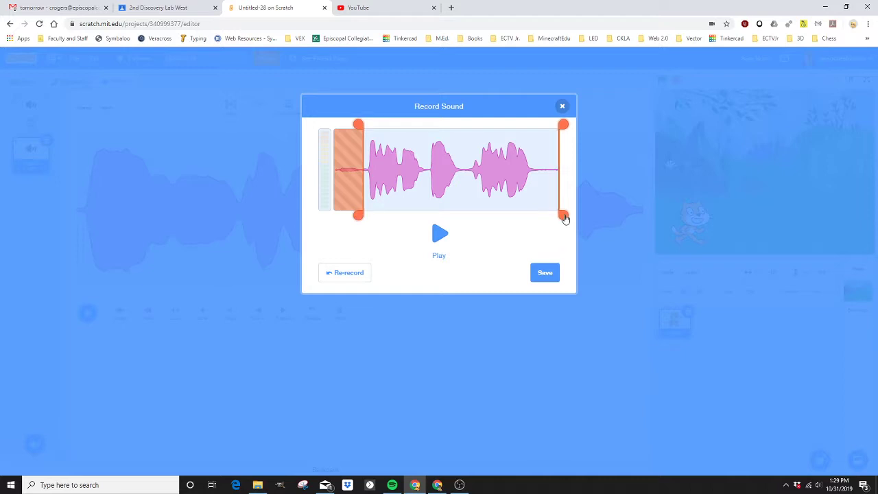
pyautogui.click(545, 271)
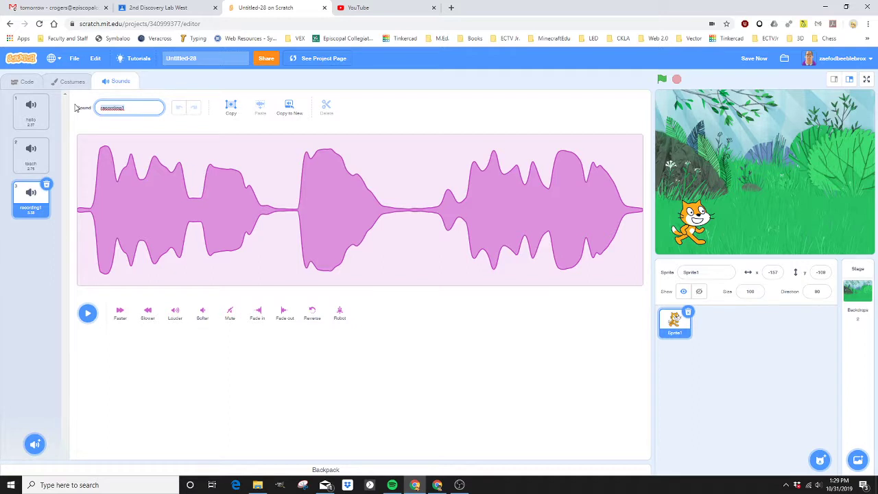
pyautogui.write('friend')
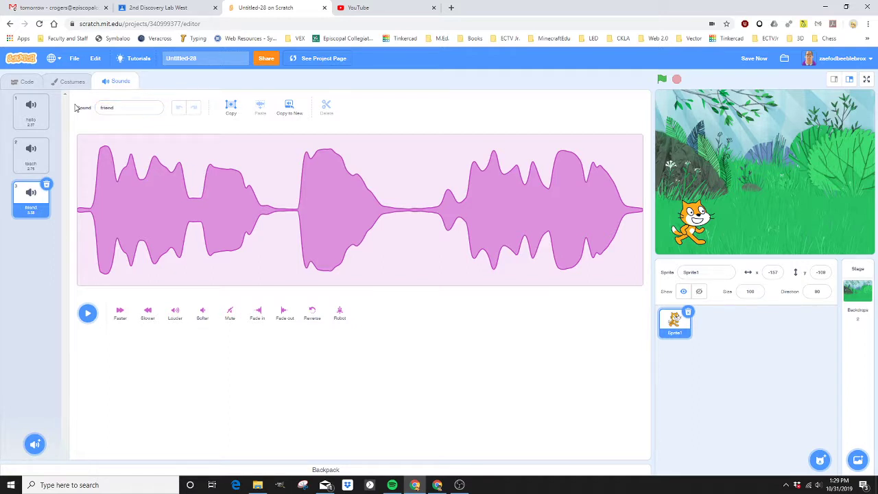
pyautogui.moveTo(82, 239)
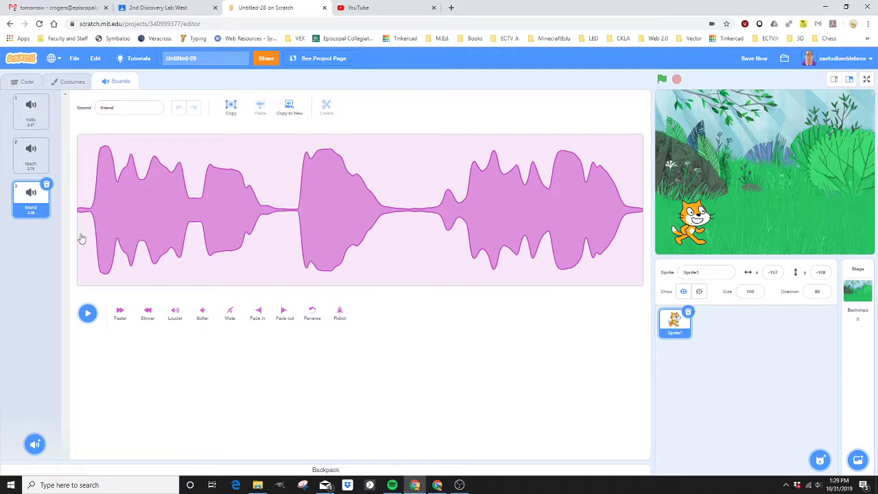
pyautogui.click(88, 313)
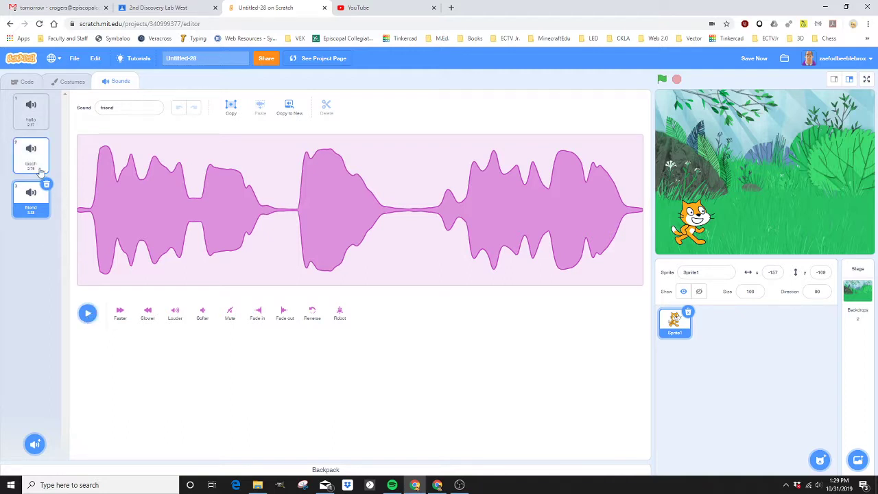
# - Build a second green-flag script with 'play sound until done' blocks set to hello, teach and friend
pyautogui.click(28, 83)
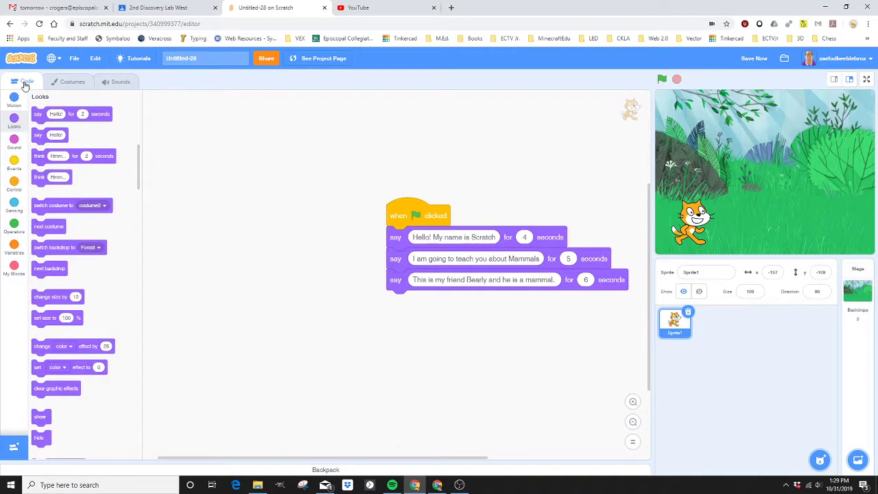
pyautogui.moveTo(26, 83)
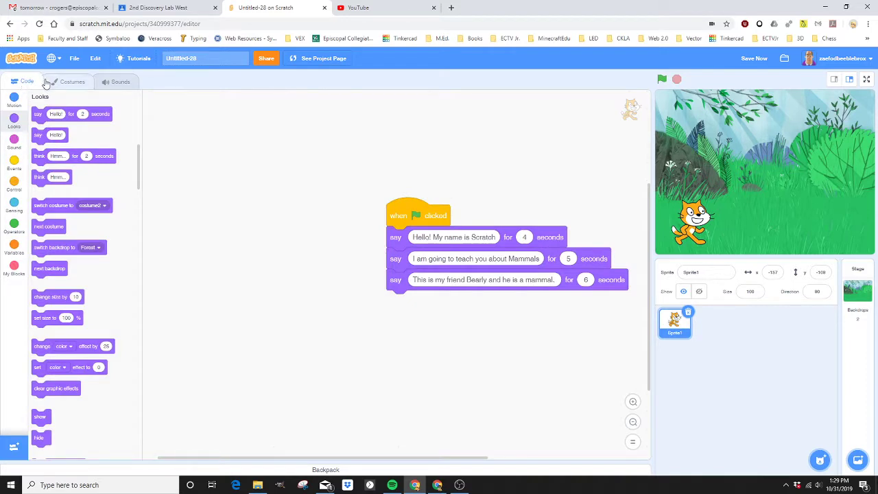
pyautogui.moveTo(226, 285)
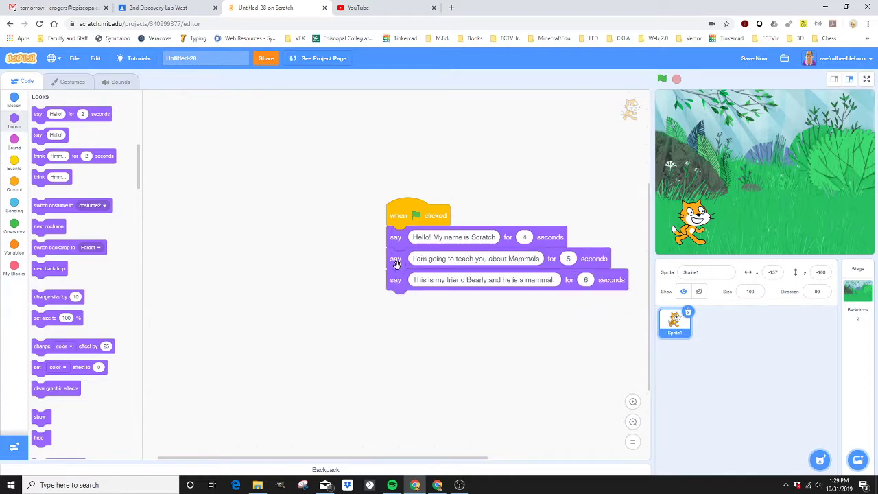
pyautogui.moveTo(384, 276)
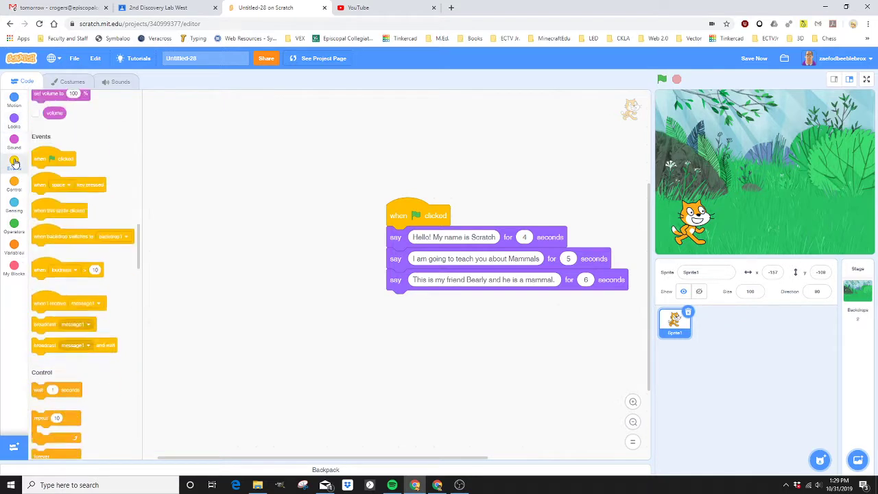
pyautogui.moveTo(54, 159); pyautogui.dragTo(266, 211)
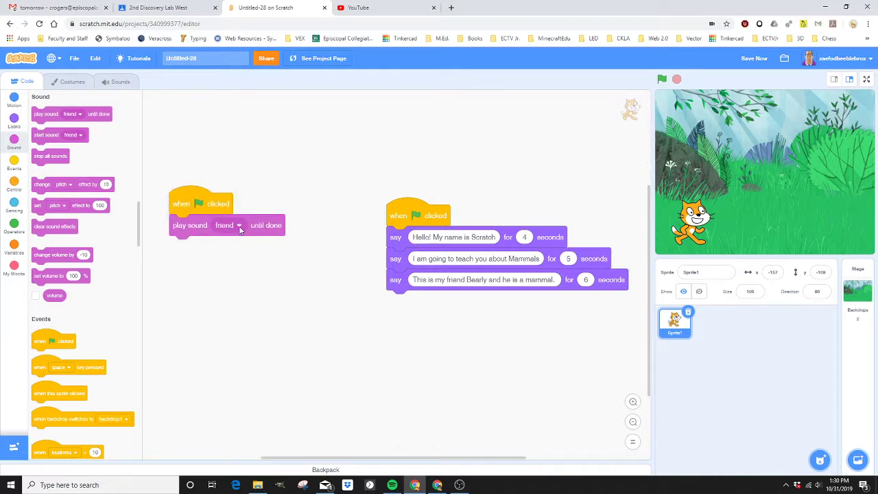
pyautogui.click(227, 225)
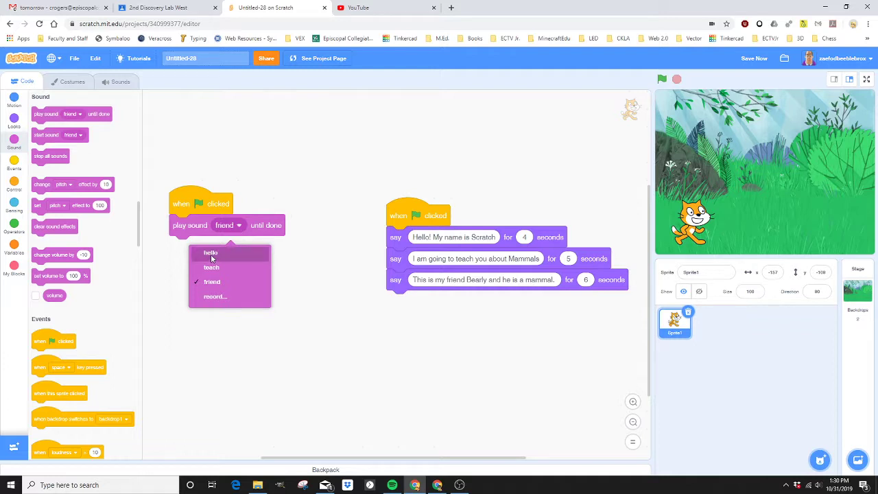
pyautogui.click(211, 252)
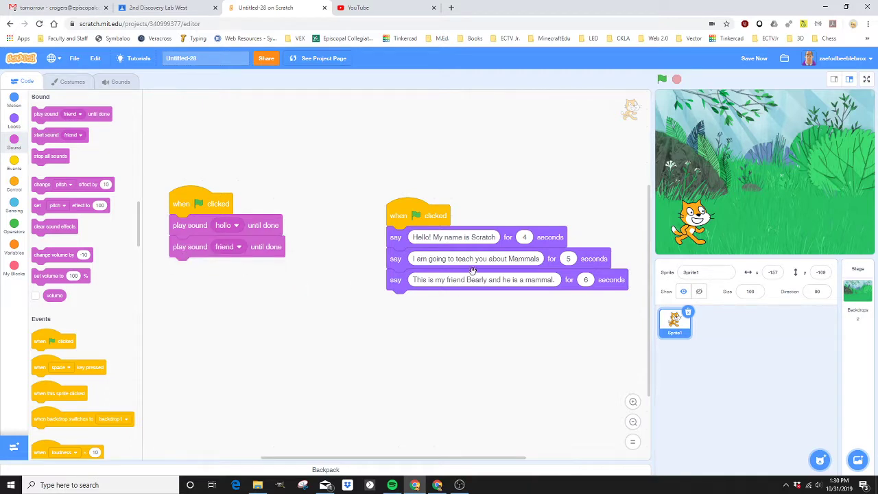
pyautogui.click(236, 247)
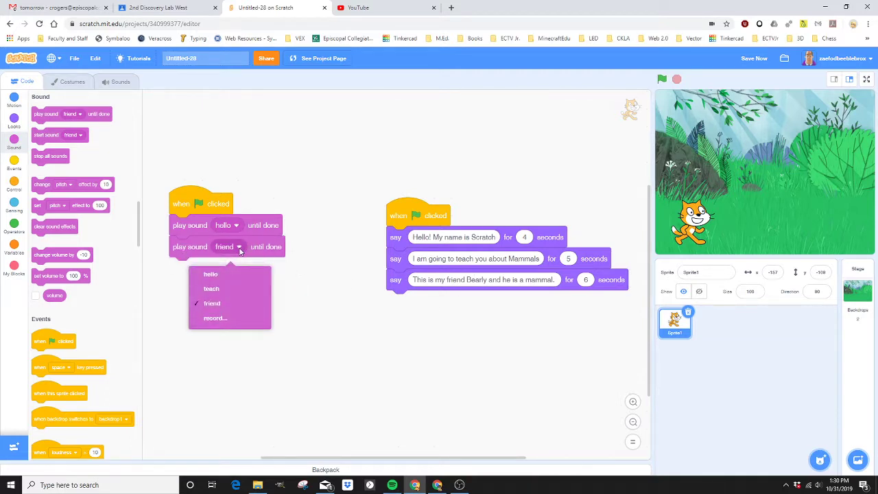
pyautogui.click(212, 288)
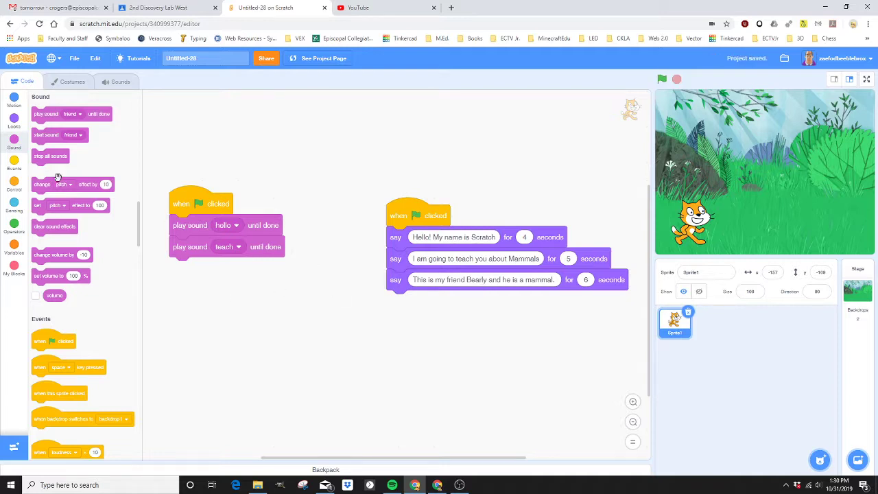
pyautogui.moveTo(72, 114); pyautogui.dragTo(228, 273)
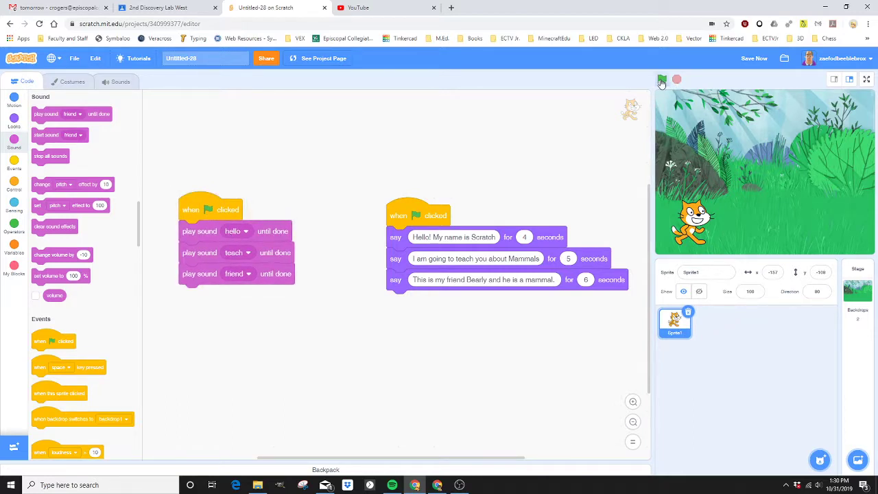
pyautogui.click(661, 78)
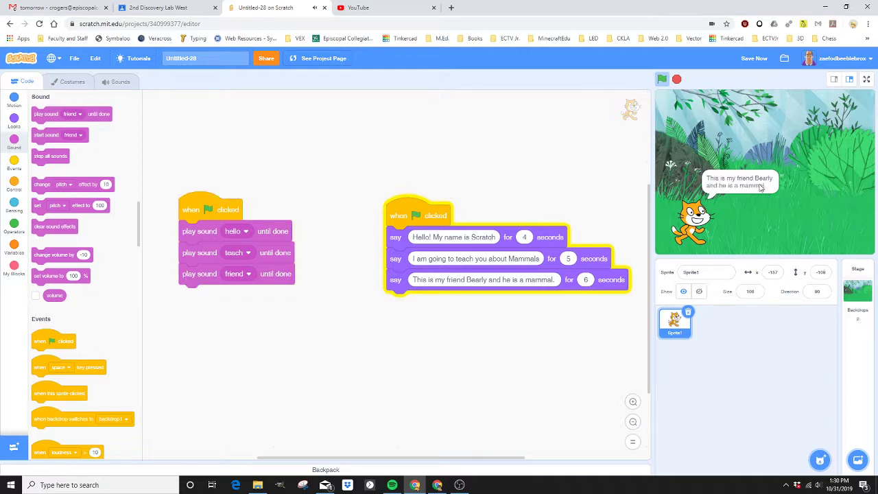
pyautogui.moveTo(744, 228)
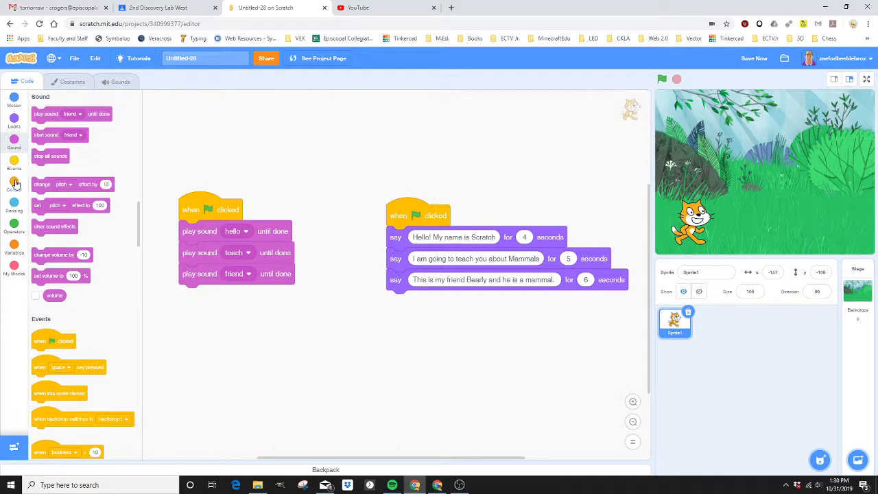
# - Insert a 'wait 3 seconds' block between the hello and teach sound blocks
pyautogui.click(14, 186)
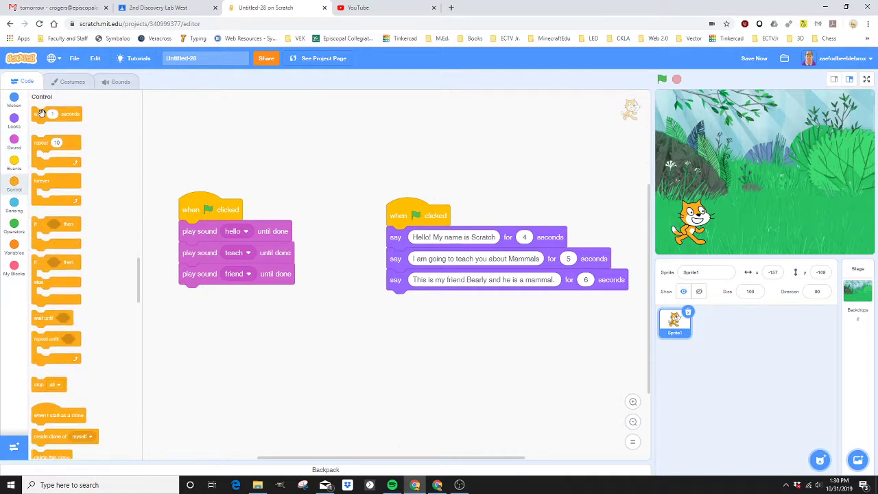
pyautogui.moveTo(55, 114); pyautogui.dragTo(209, 252)
pyautogui.write('3')
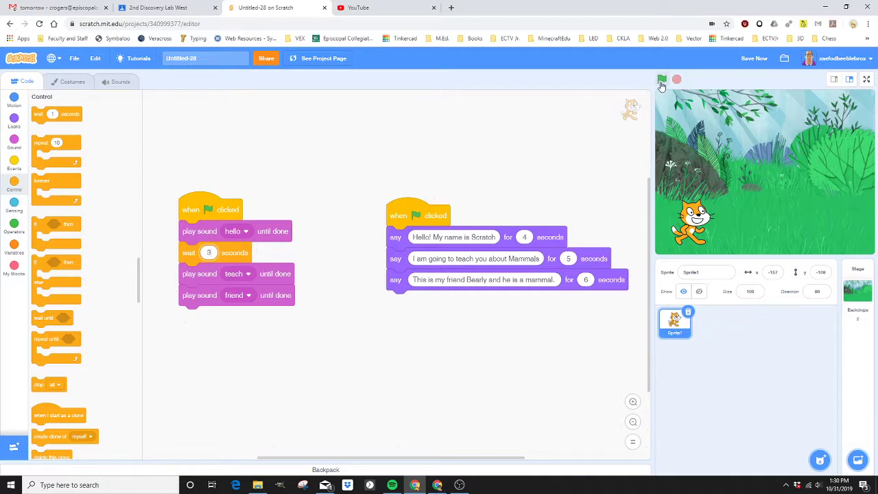
pyautogui.click(661, 78)
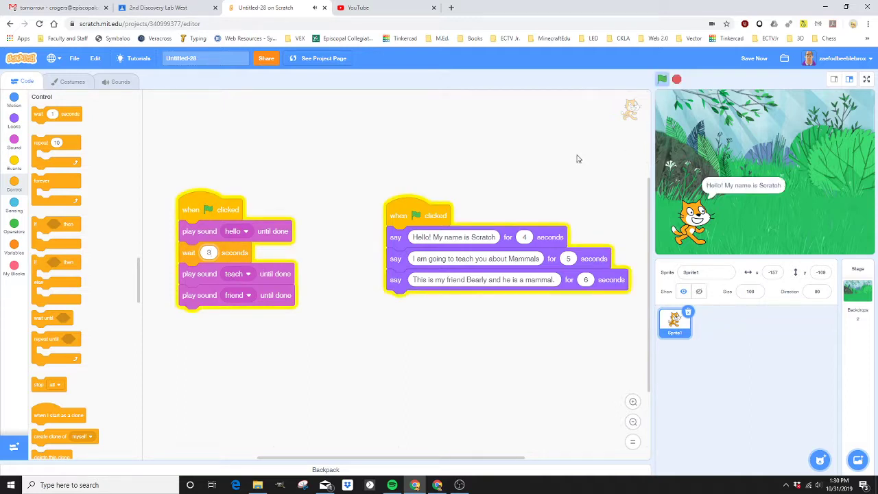
pyautogui.moveTo(591, 156)
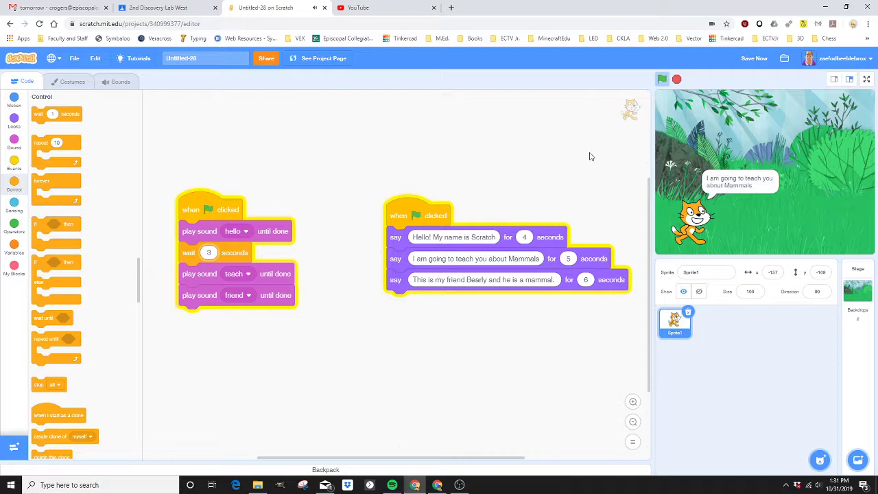
pyautogui.moveTo(612, 136)
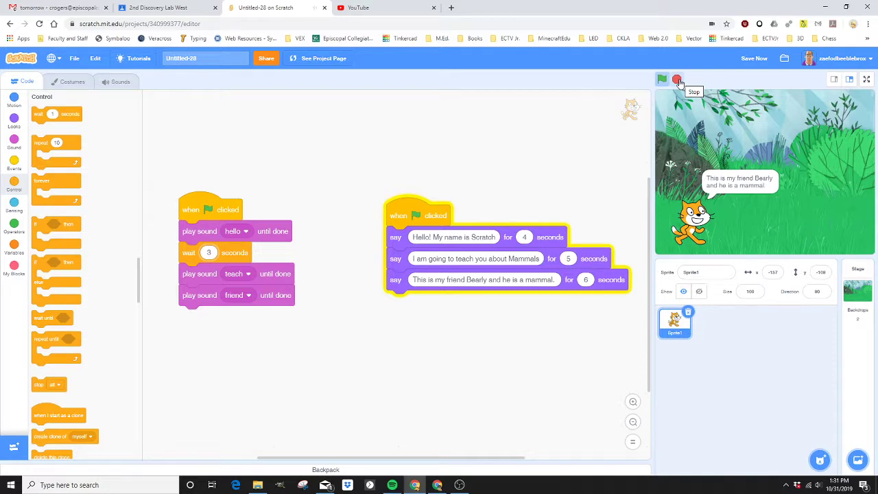
pyautogui.click(677, 78)
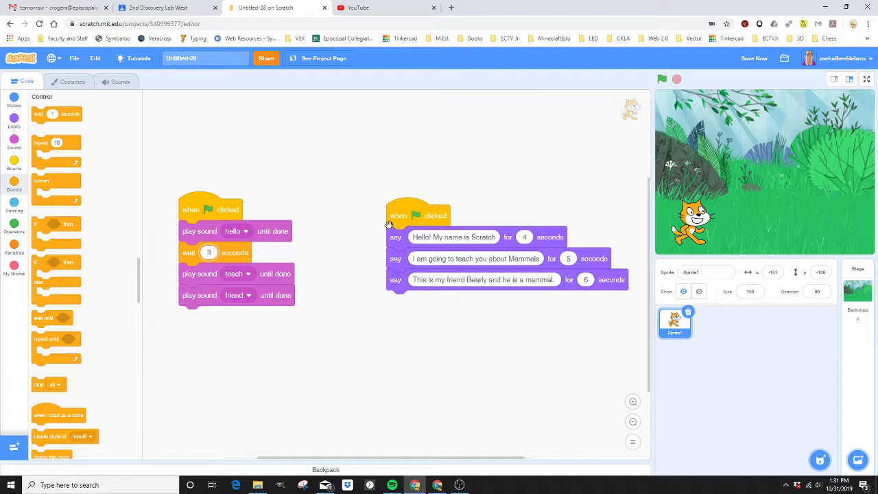
pyautogui.moveTo(411, 206)
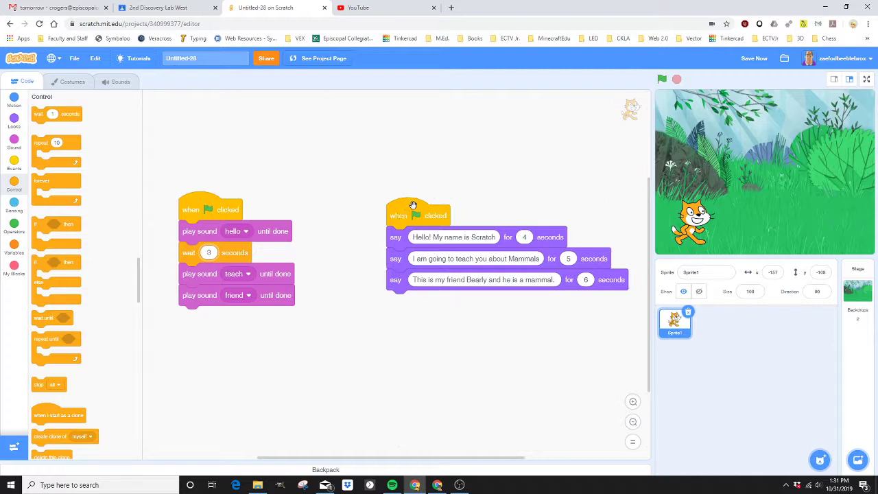